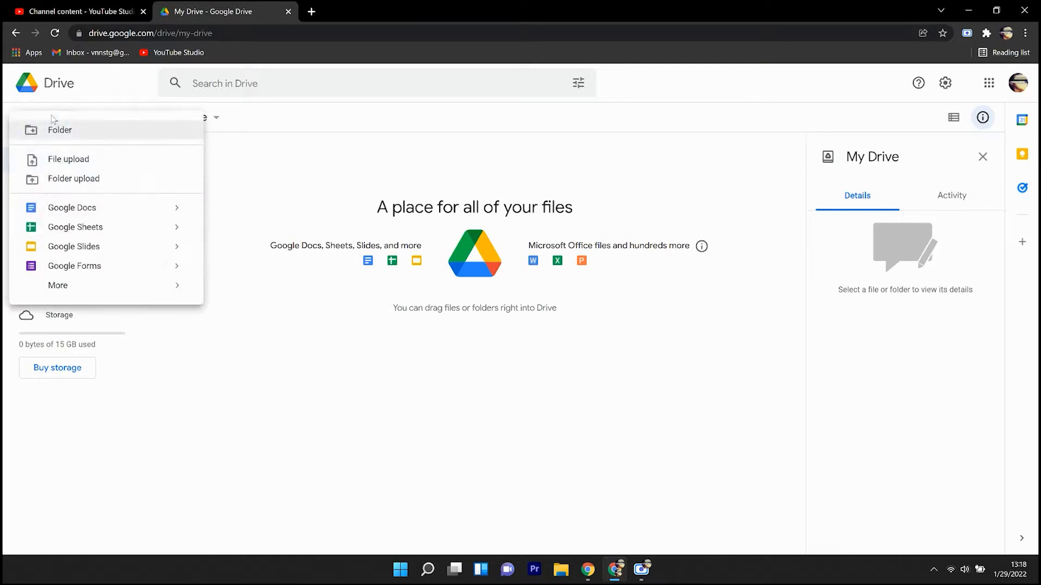
Create a new blank Google Sheets spreadsheet from Drive's New menu
click(75, 227)
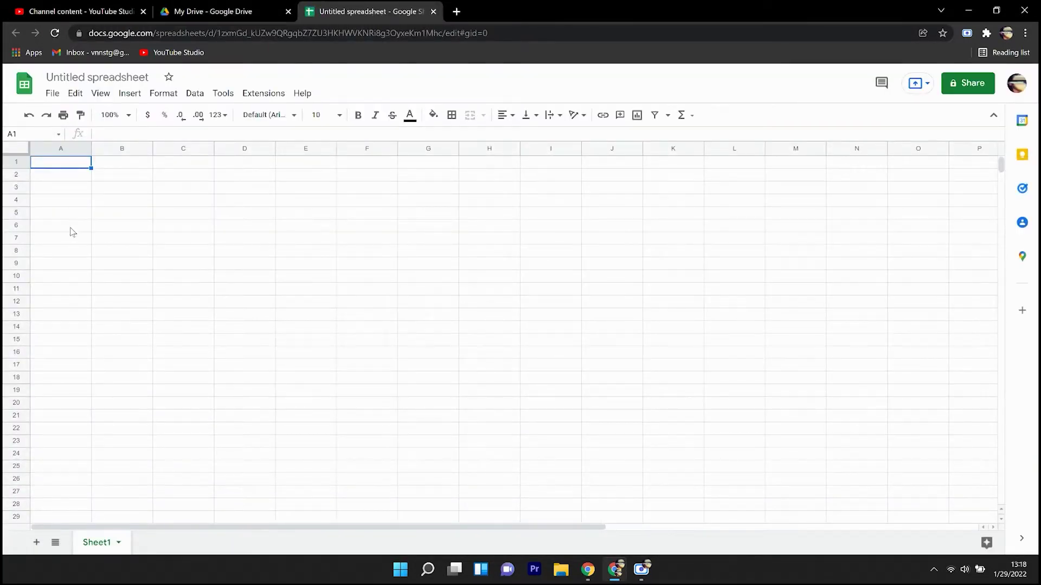
Narrow column A and put a size-36 'Sales 2023' title in merged B1:D3
right_click(60, 147)
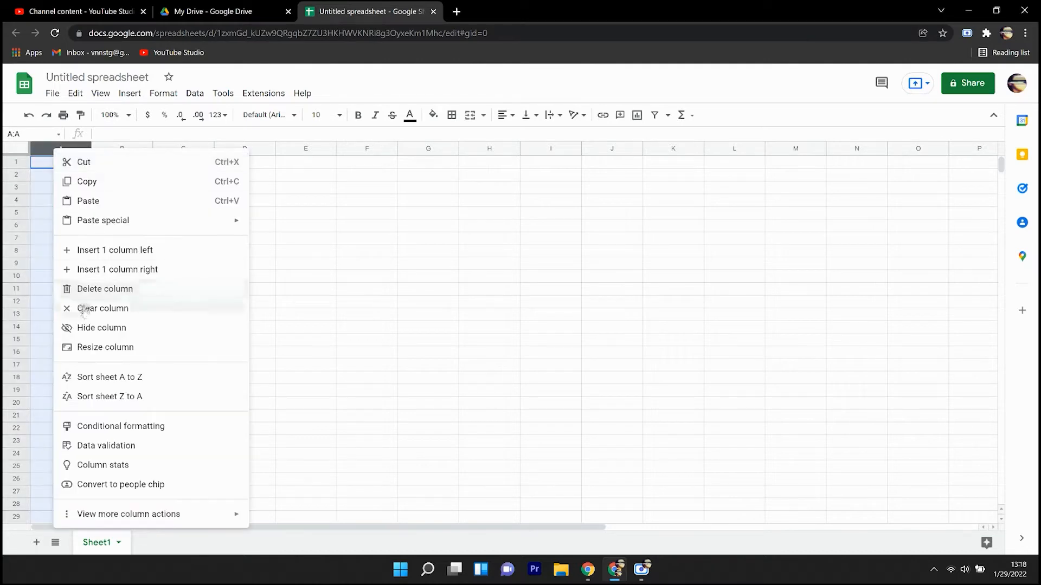
click(102, 308)
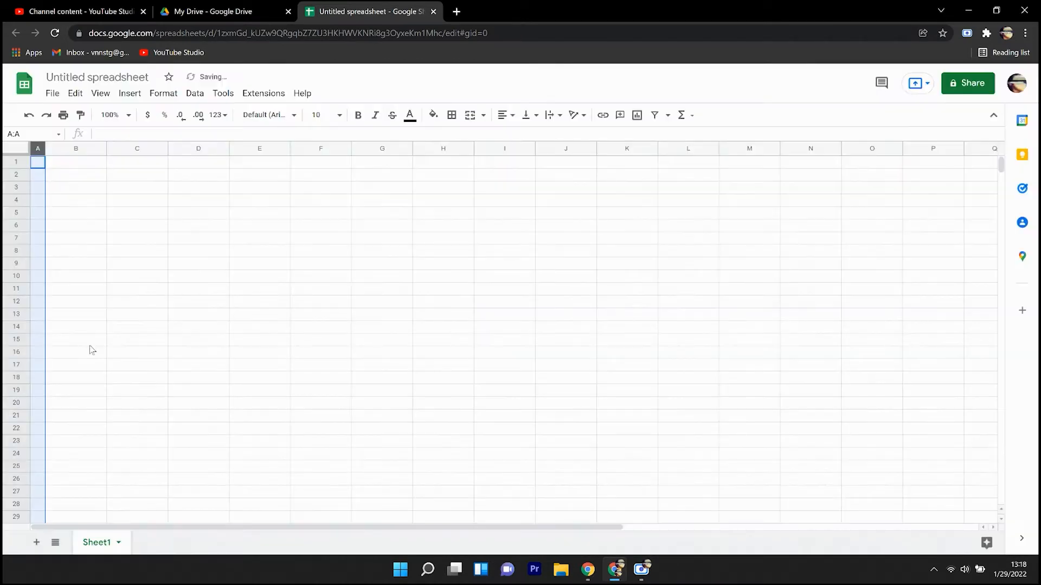
drag(76, 161, 197, 187)
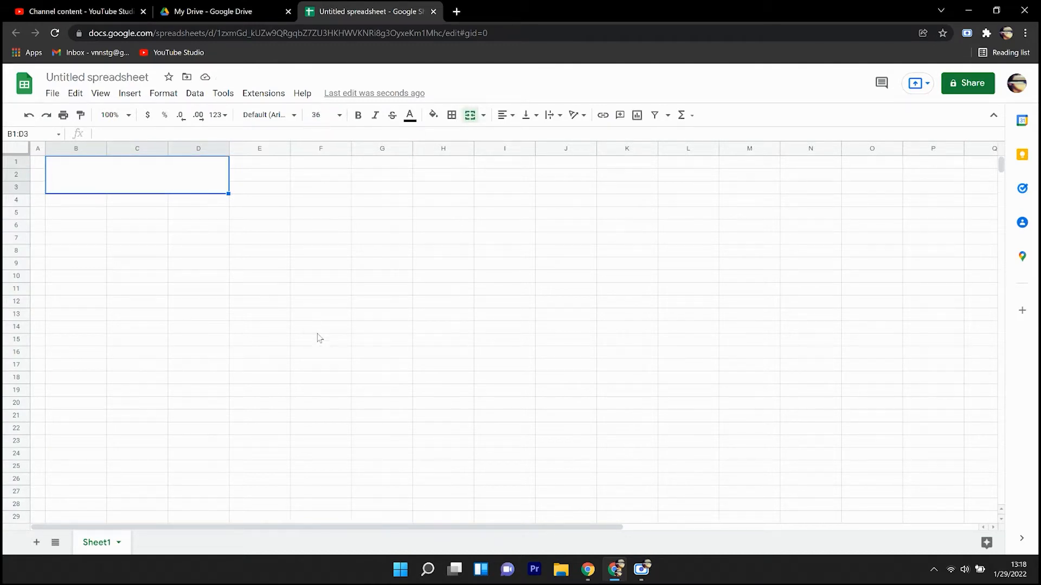
text(Sales 2023)
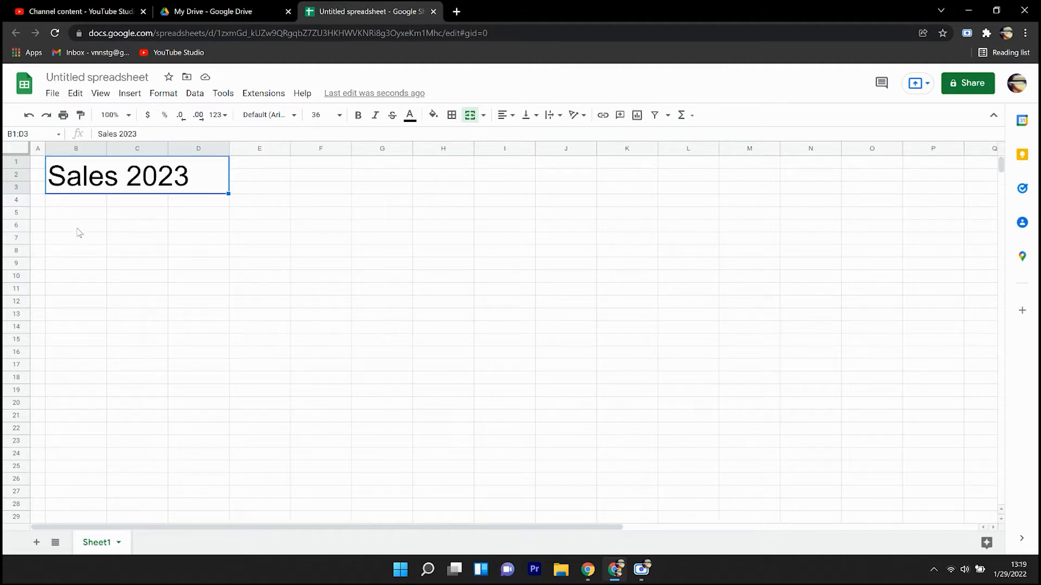
List Anna, Clare, Heather and Veronica in enlarged font and widen column B to 140 pixels
text(Anna)
click(75, 251)
text(Clare)
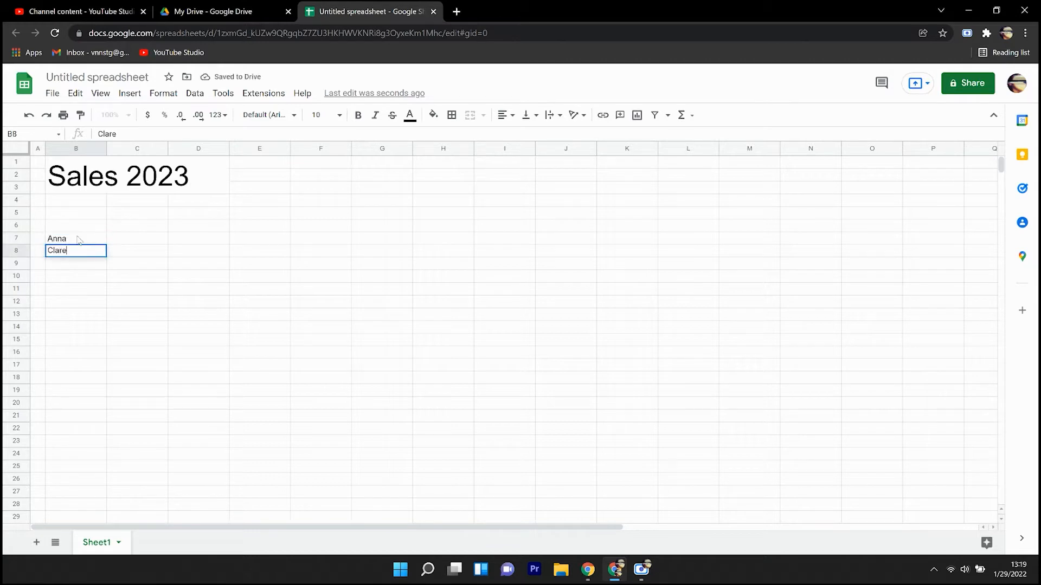
key(Enter)
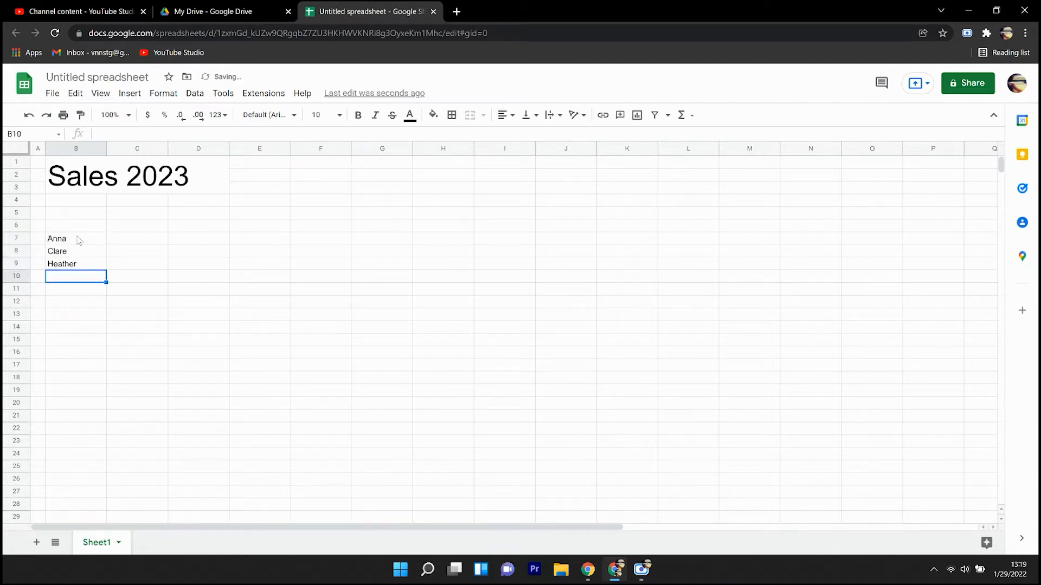
text(Veronica)
text(140)
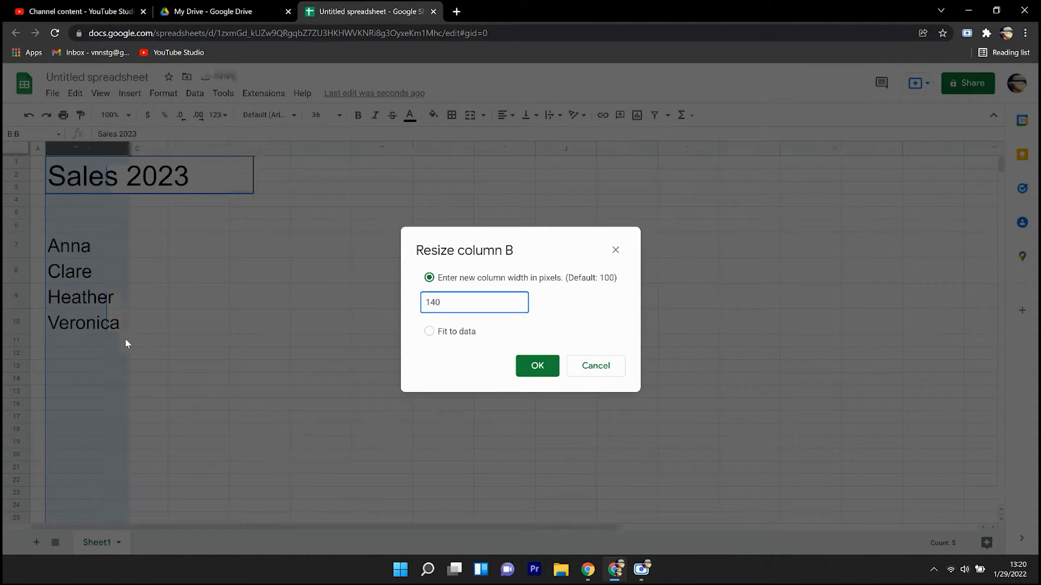
click(537, 366)
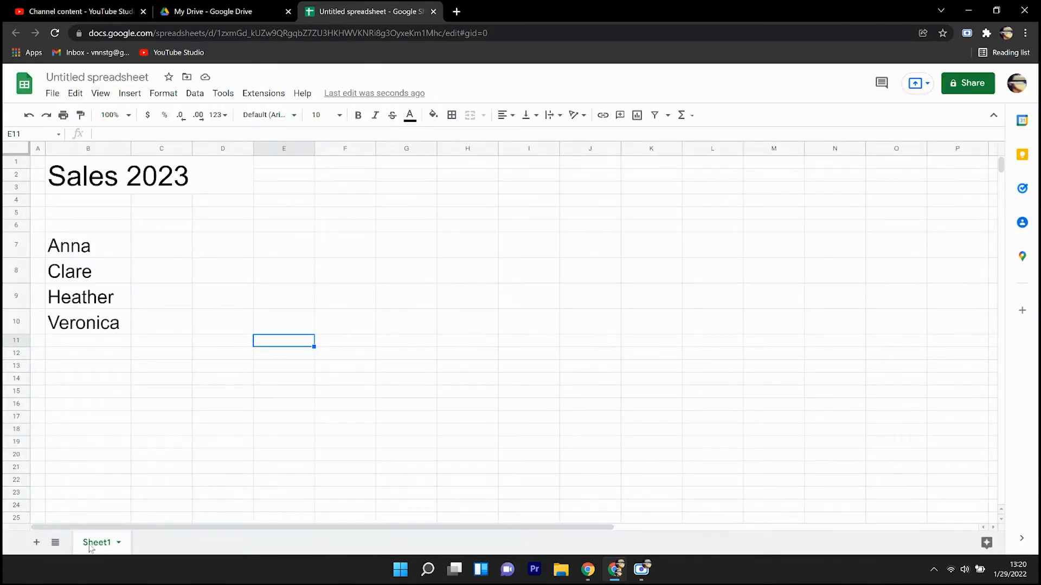
Duplicate Sheet1, rename the copy JAN and replace its merged title with JAN
right_click(97, 542)
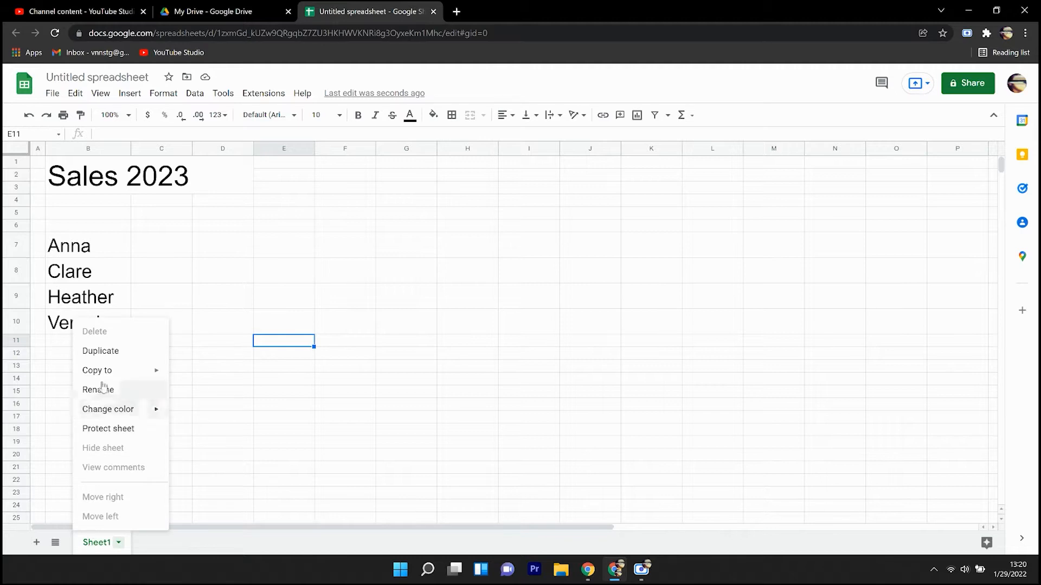
click(100, 351)
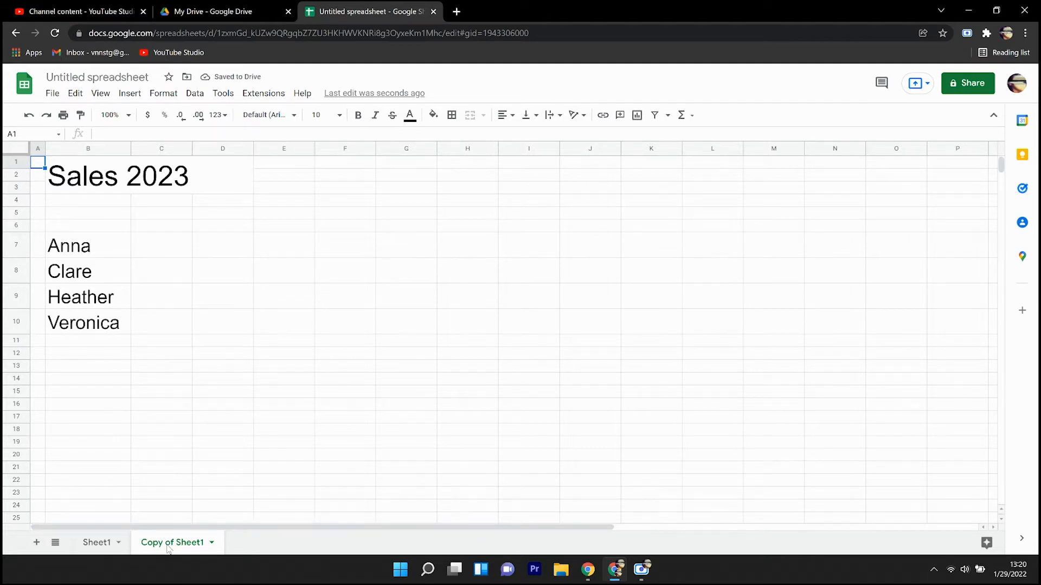
right_click(171, 544)
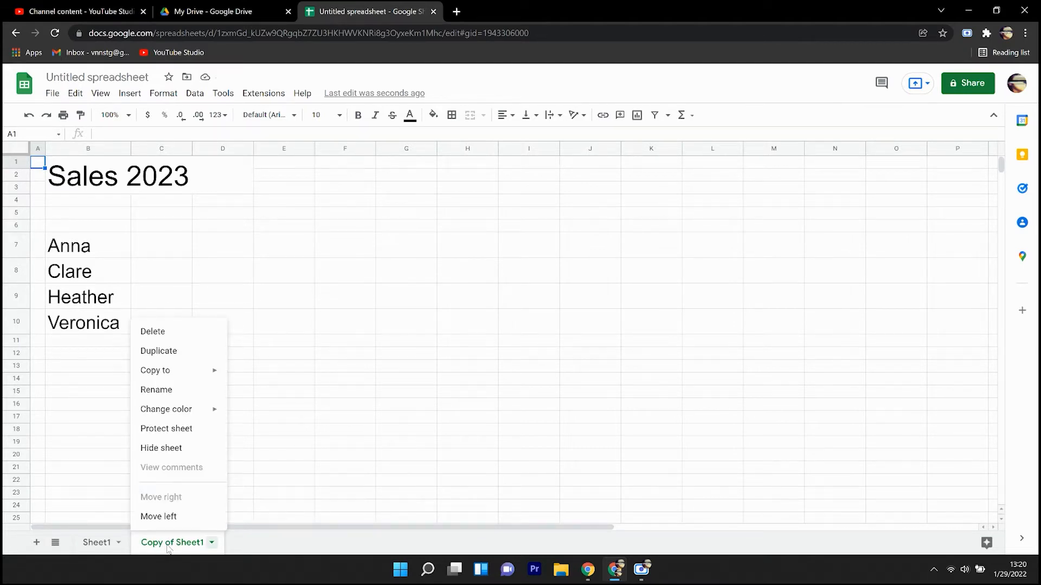
click(157, 389)
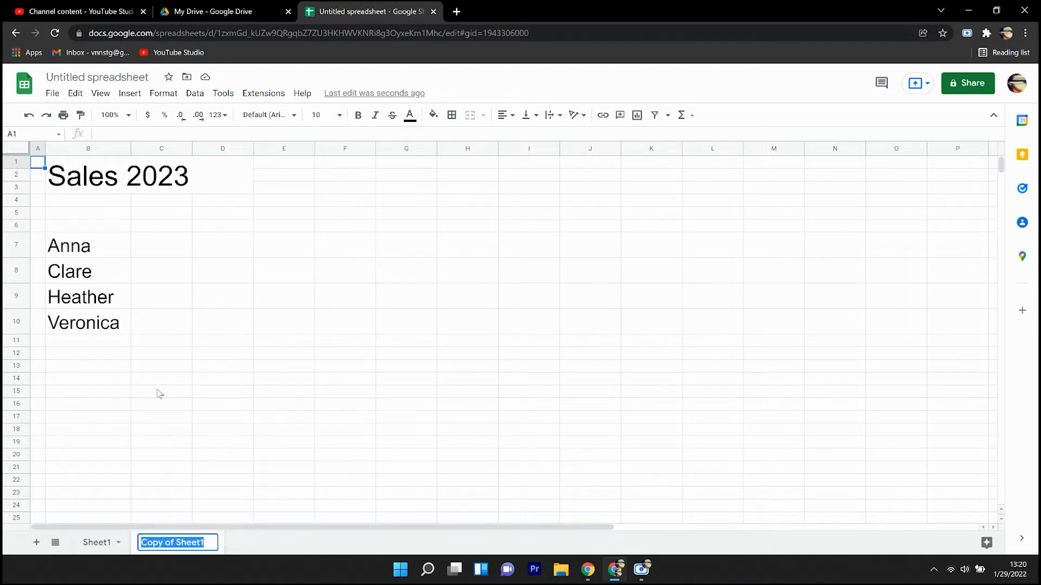
text(JAN)
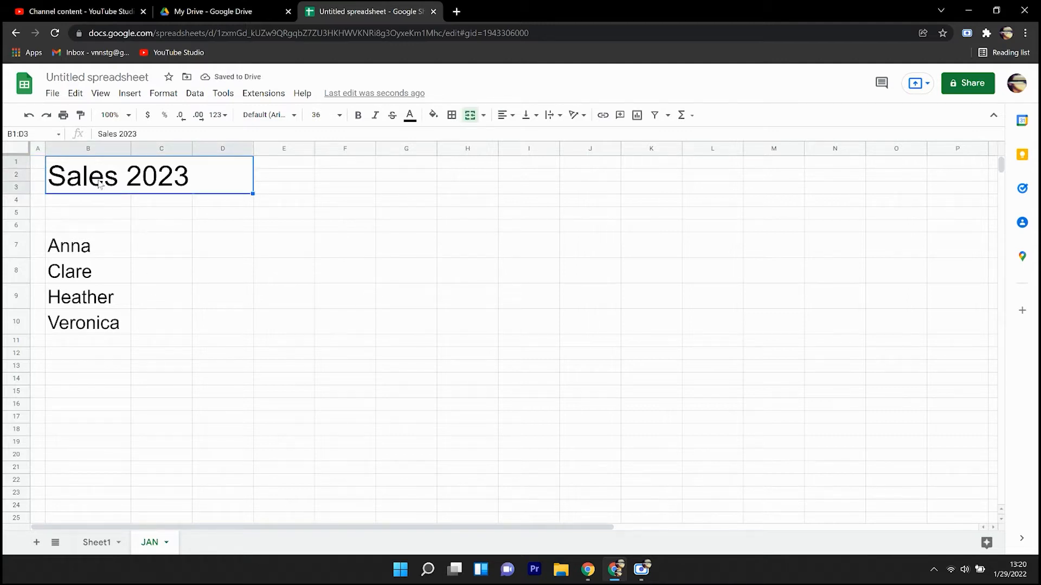
text(JAN)
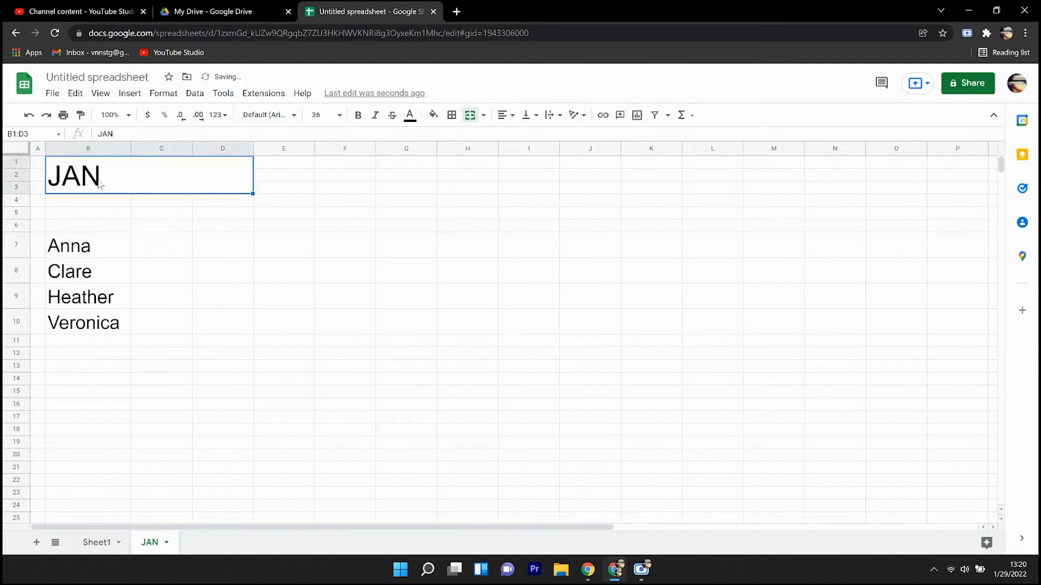
mouse_move(180, 247)
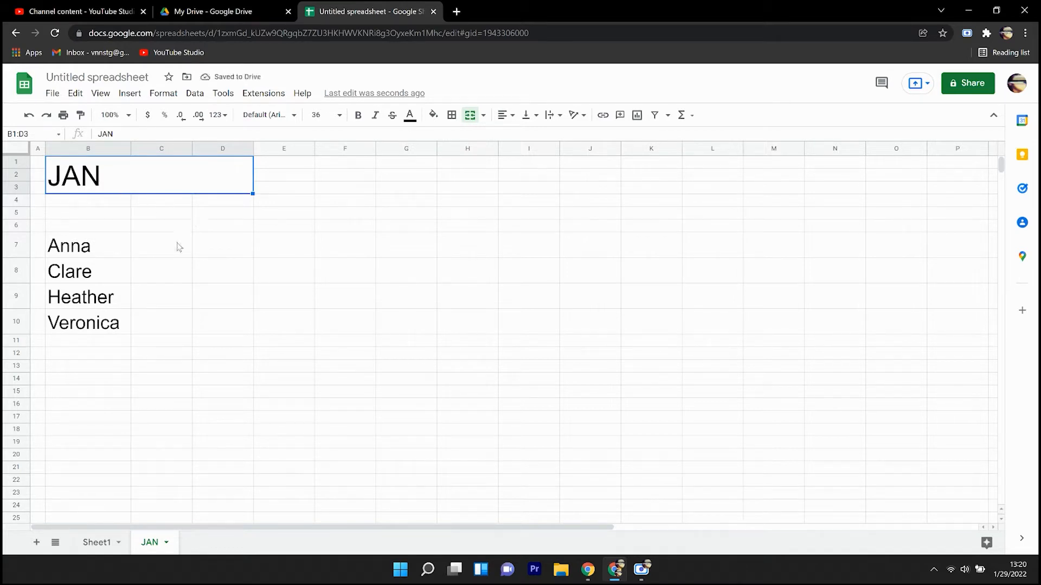
Enter January unit counts in C7:C10, then duplicate into FEB and MAR tabs with their own titles and counts
click(161, 245)
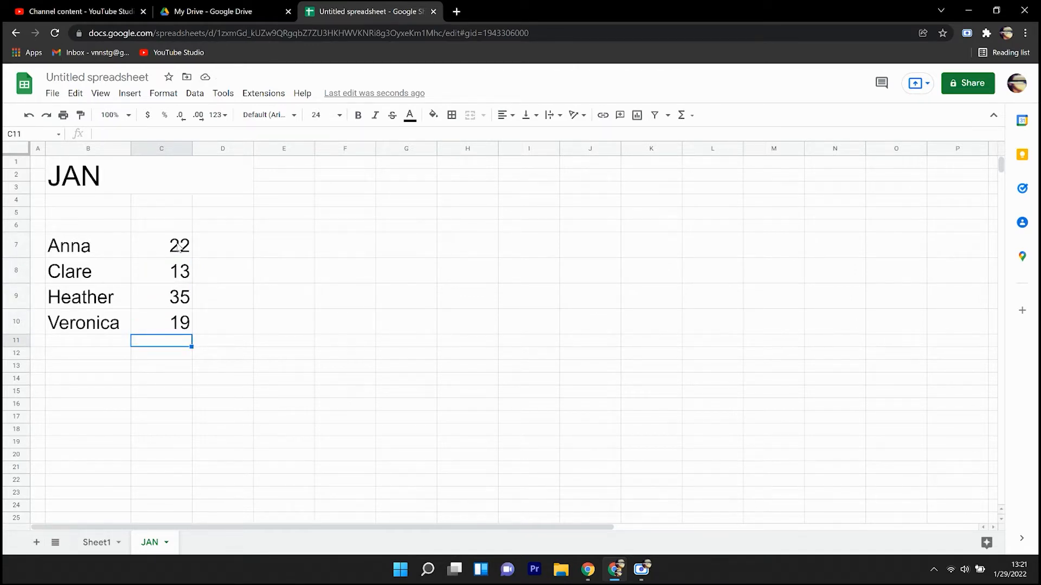
right_click(149, 543)
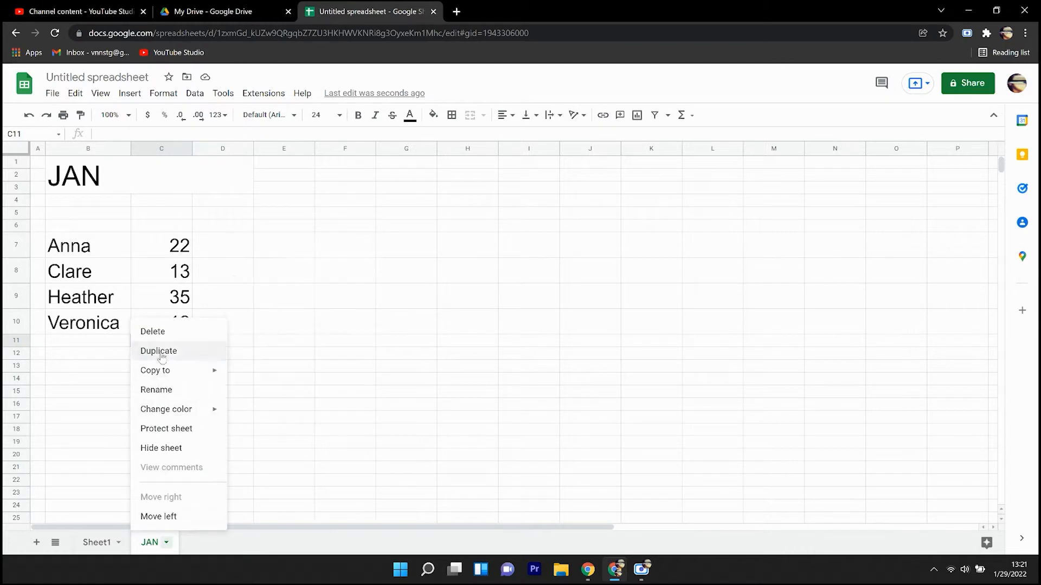
click(159, 351)
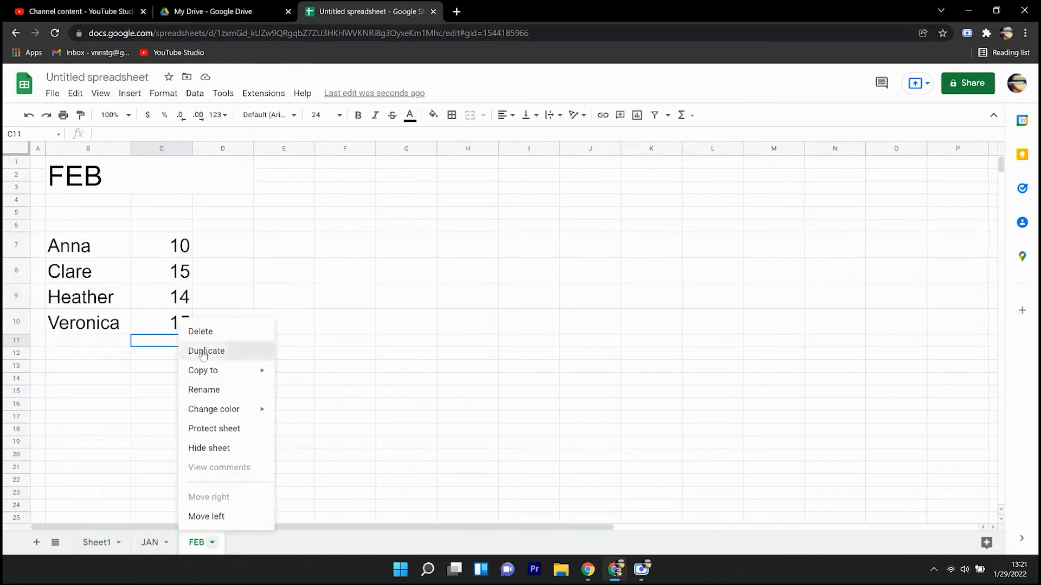
click(206, 351)
text(24)
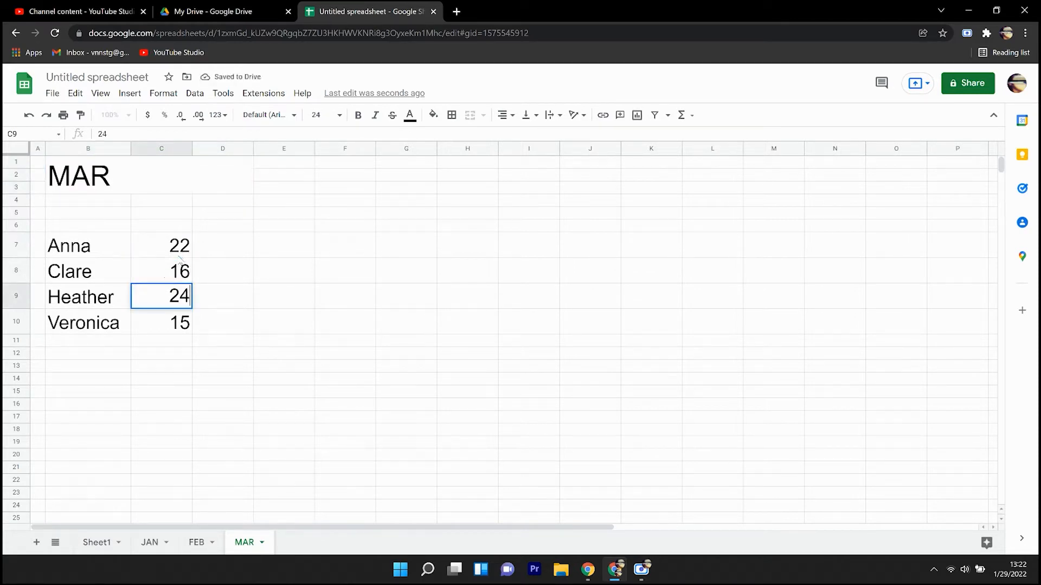
text(23)
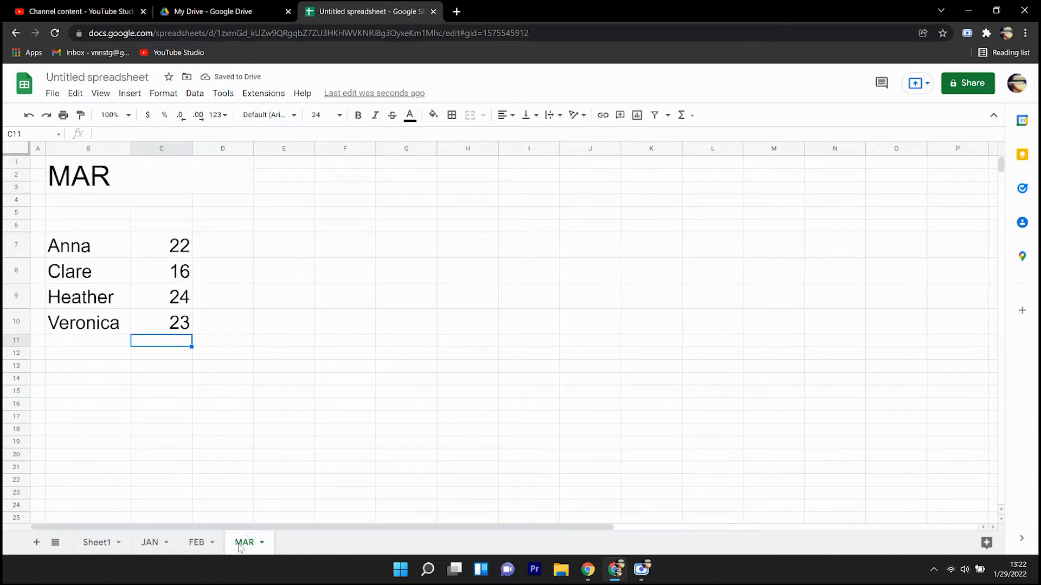
Duplicate MAR into APR and MAY tabs, renaming each and editing its title and counts
right_click(311, 543)
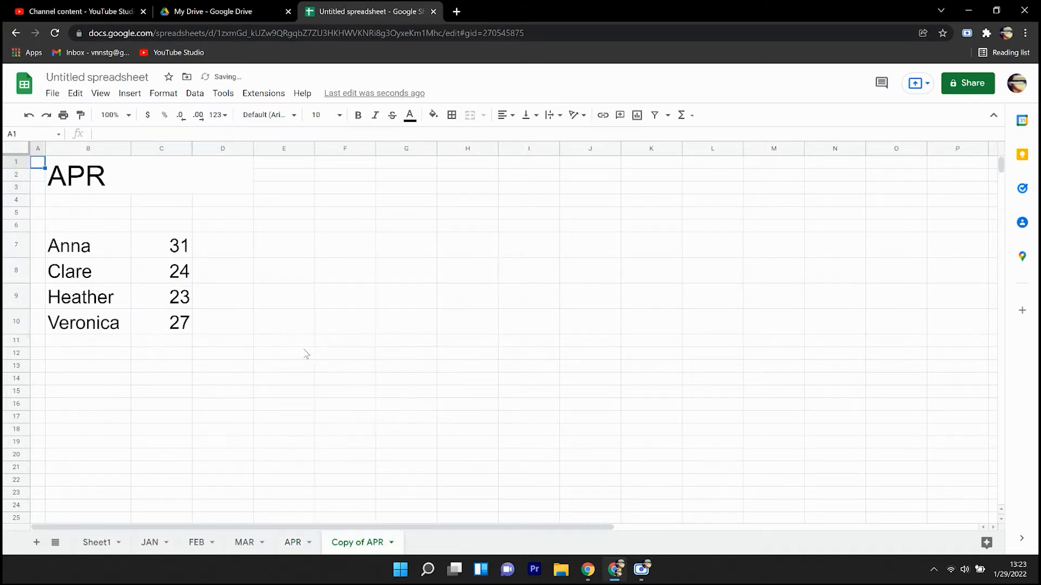
text(MAY)
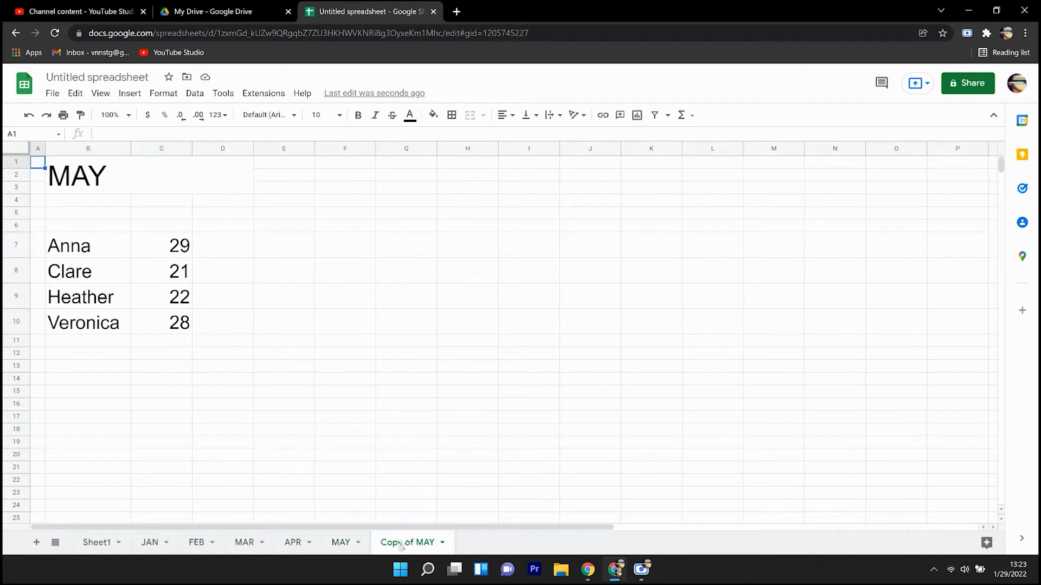
double_click(408, 542)
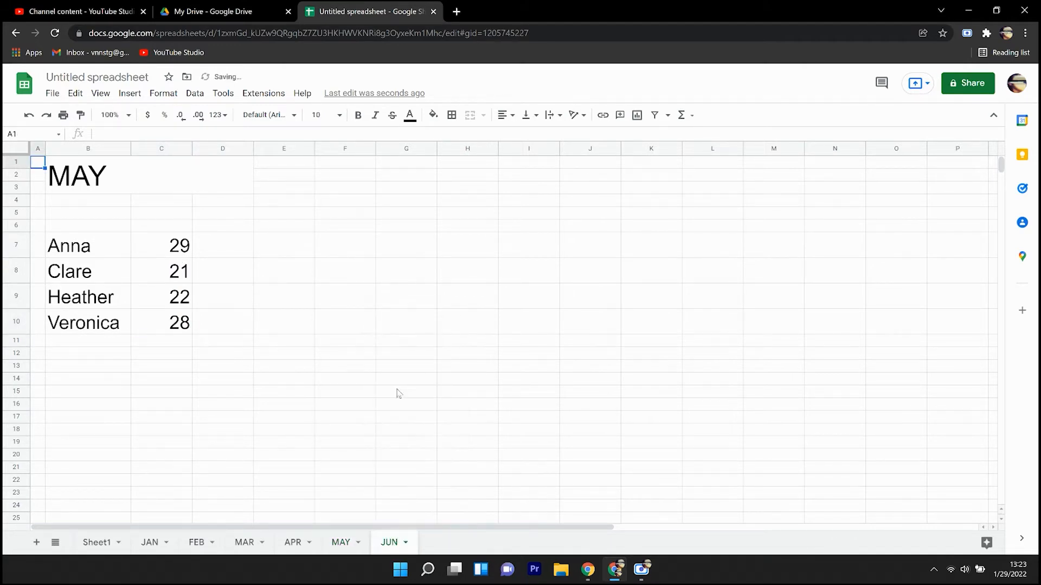
click(78, 175)
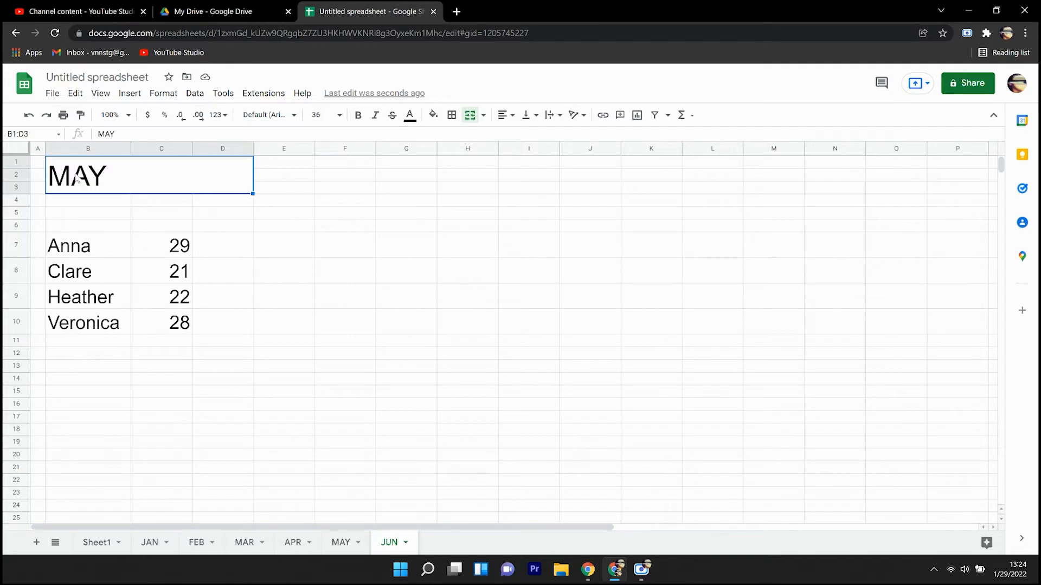
click(408, 542)
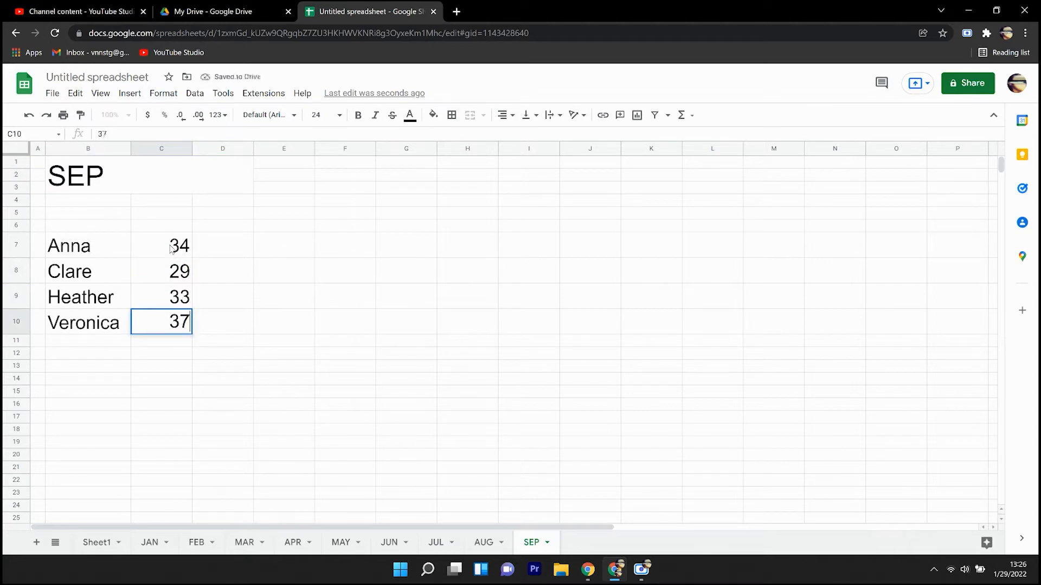
Continue duplicating through NOV and start the DEC copy with its own title and counts
right_click(592, 542)
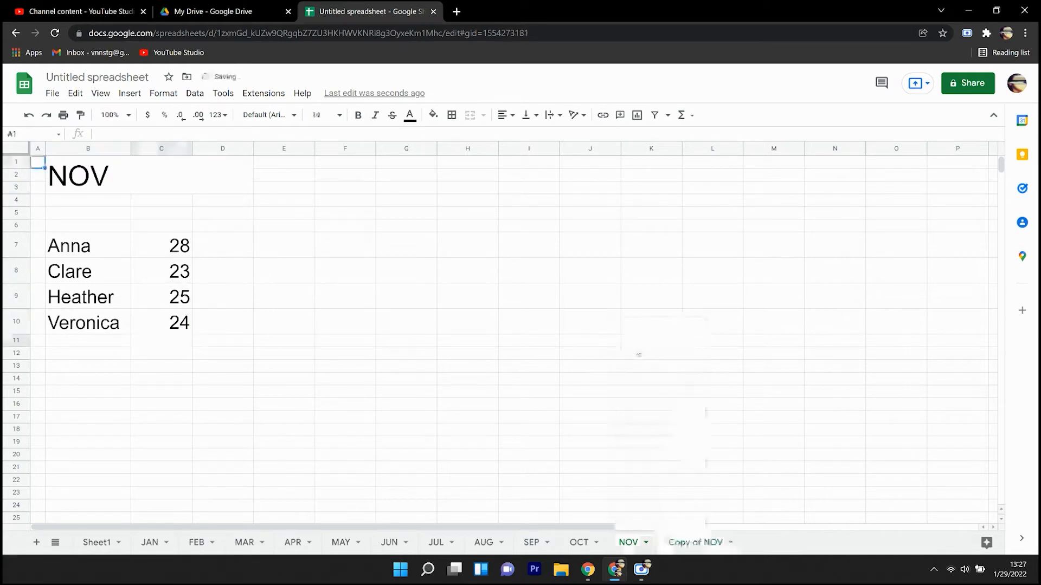
text(DE)
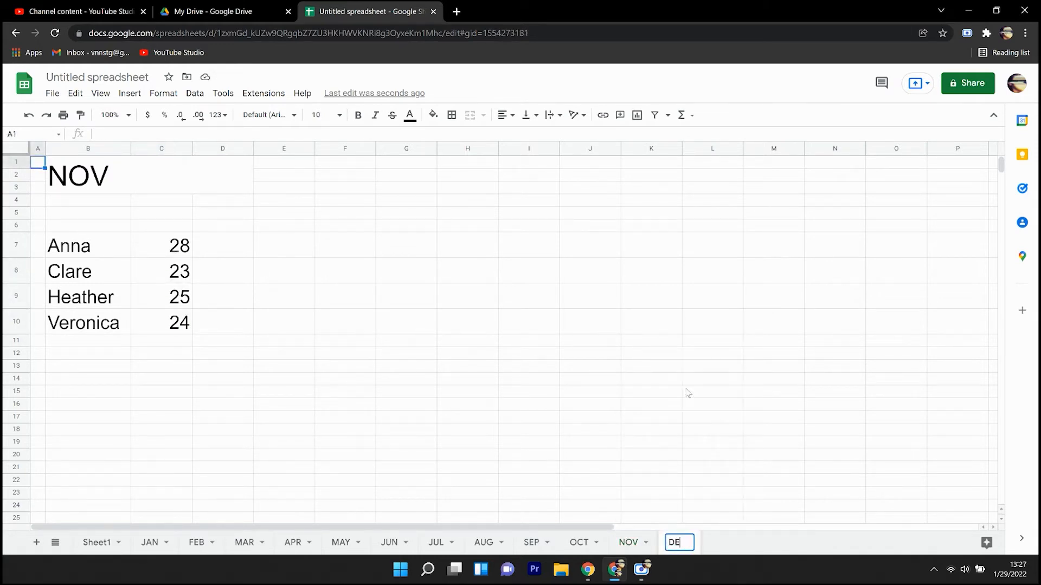
On Sheet1, make C6:N6 bold month headings JAN through DEC above the salespeople
click(93, 542)
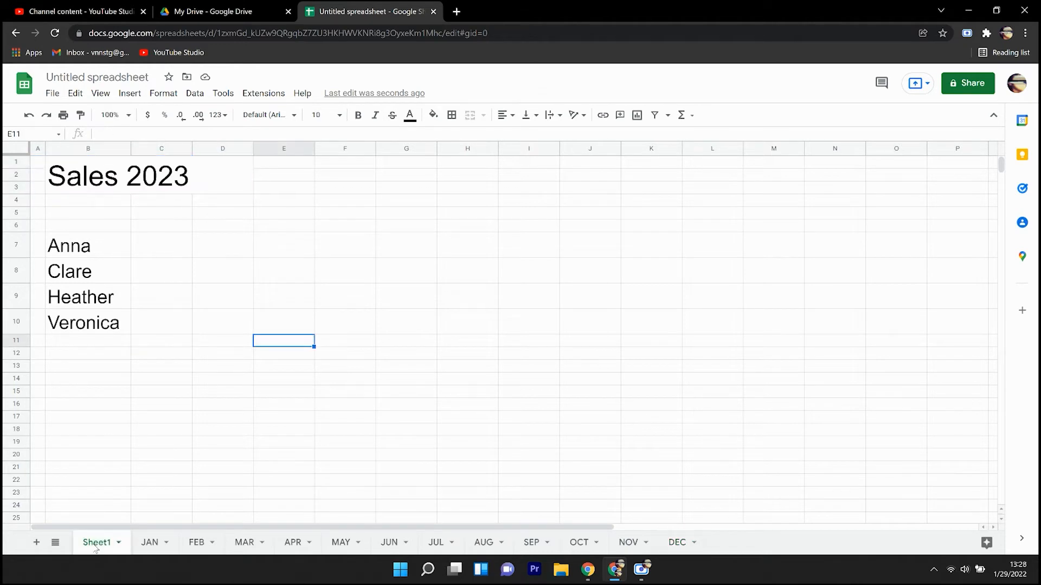
click(161, 226)
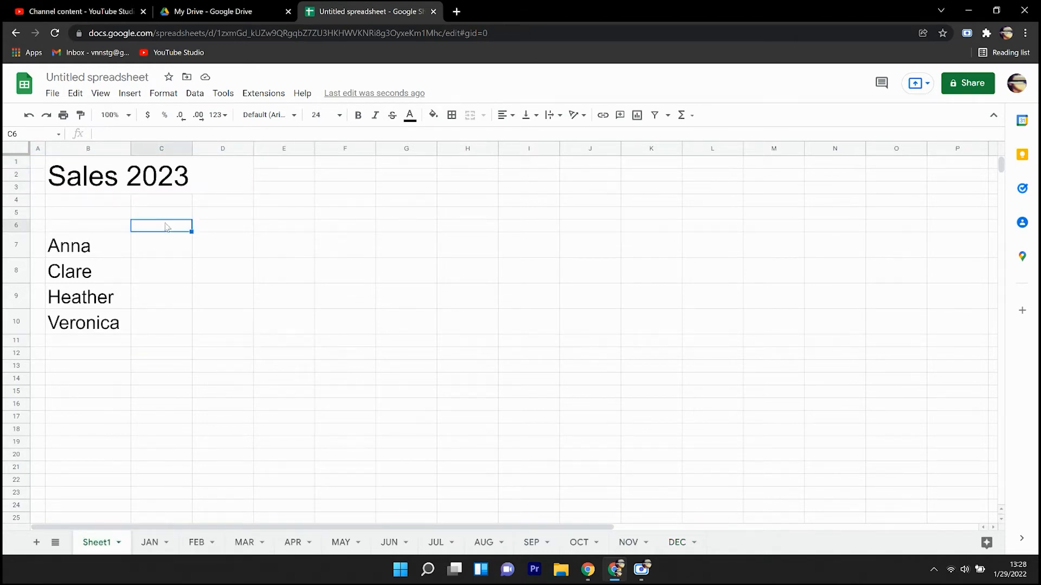
drag(162, 226, 833, 226)
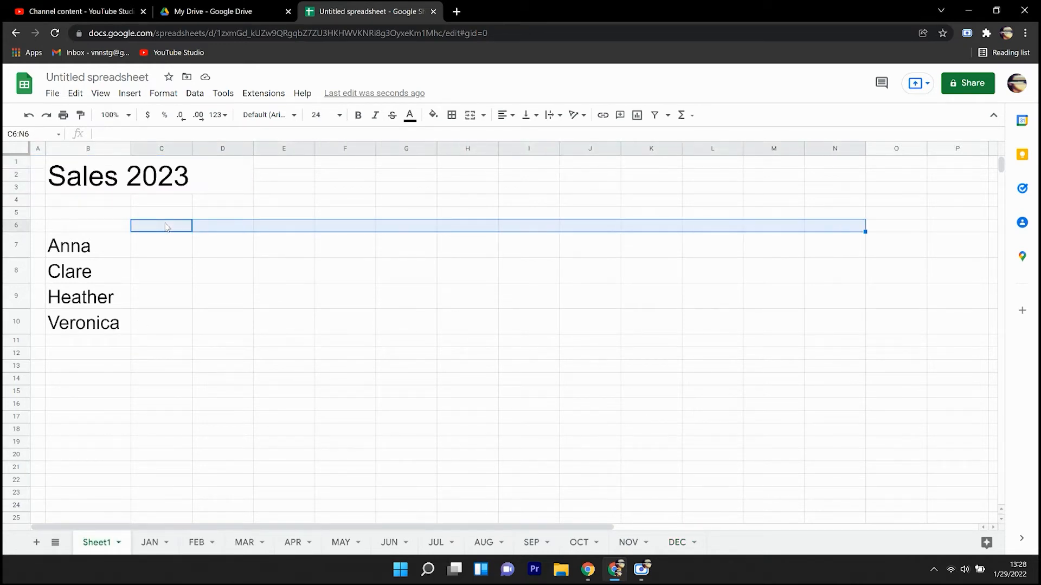
click(161, 225)
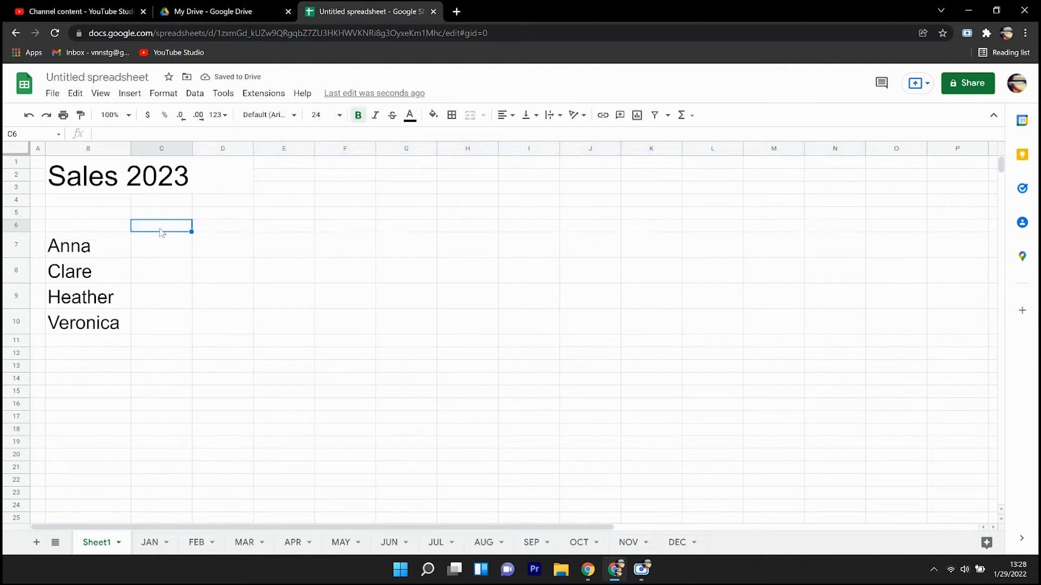
text(MAR)
text(JAN)
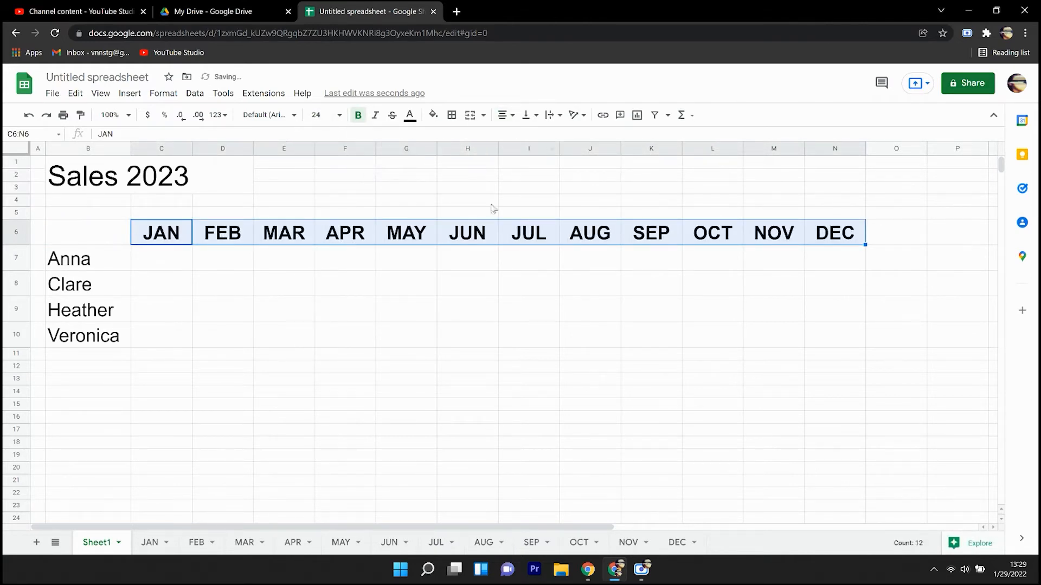
click(161, 258)
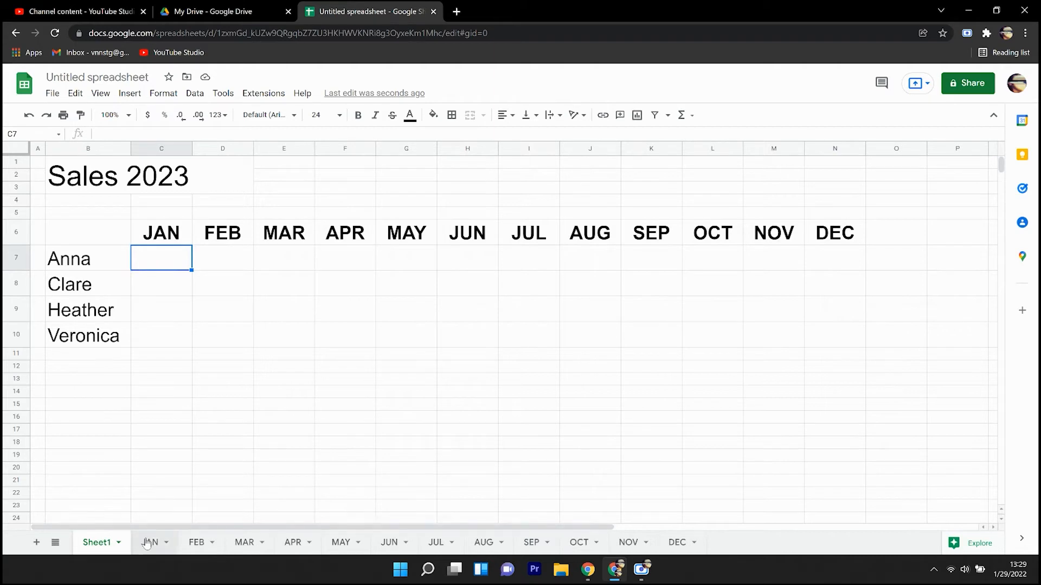
click(147, 542)
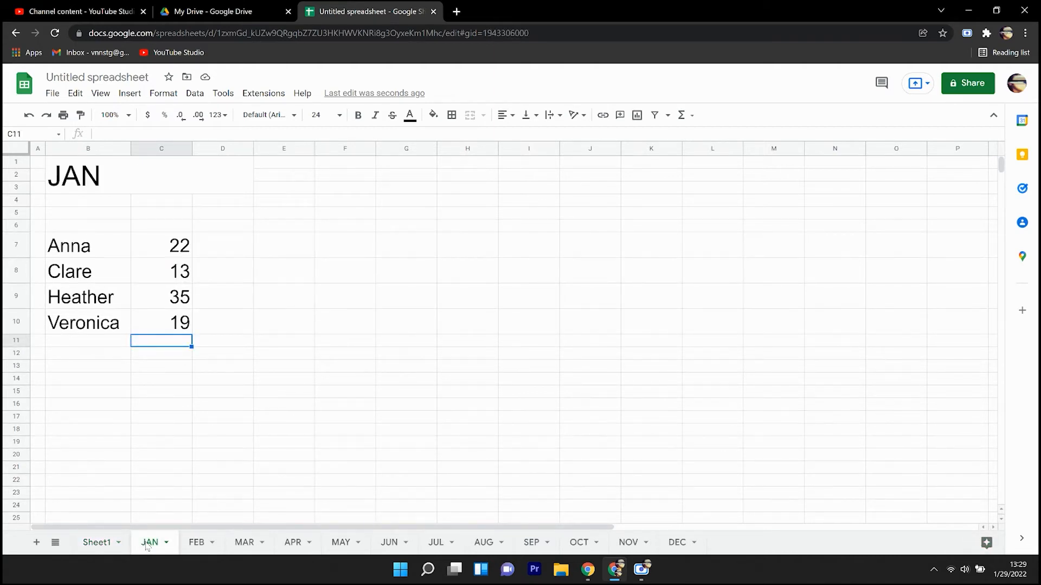
click(96, 542)
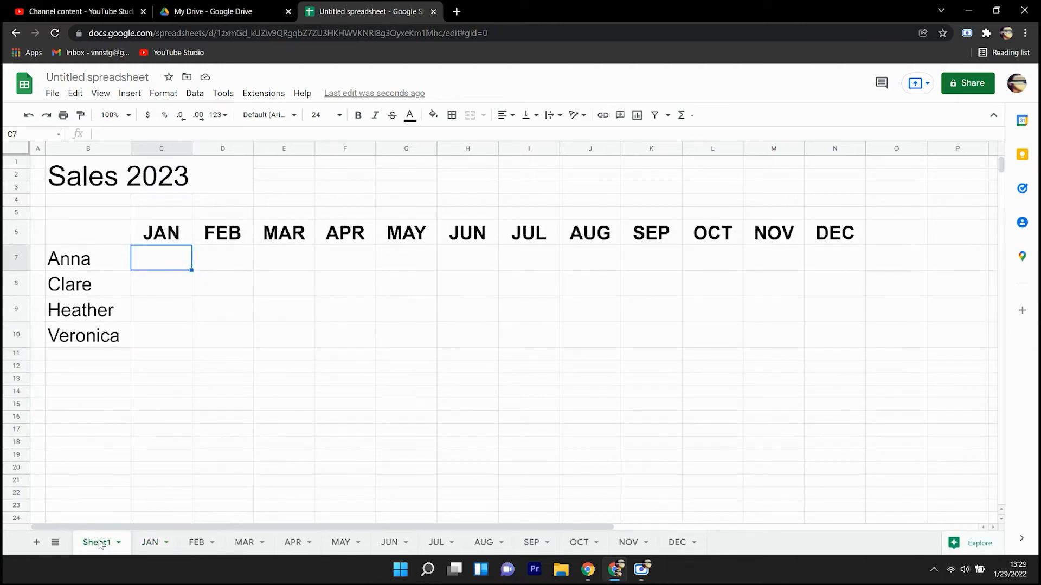
Enter =JAN!C7 in C7 and accept the suggested autofill so C8:C10 show 22, 13, 35, 19
text(=)
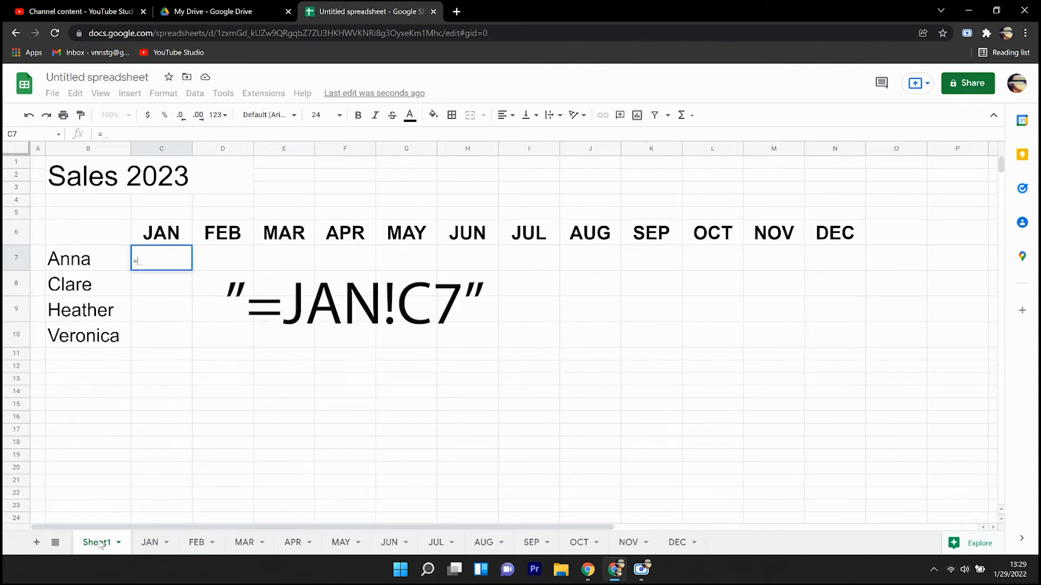
text(JAN)
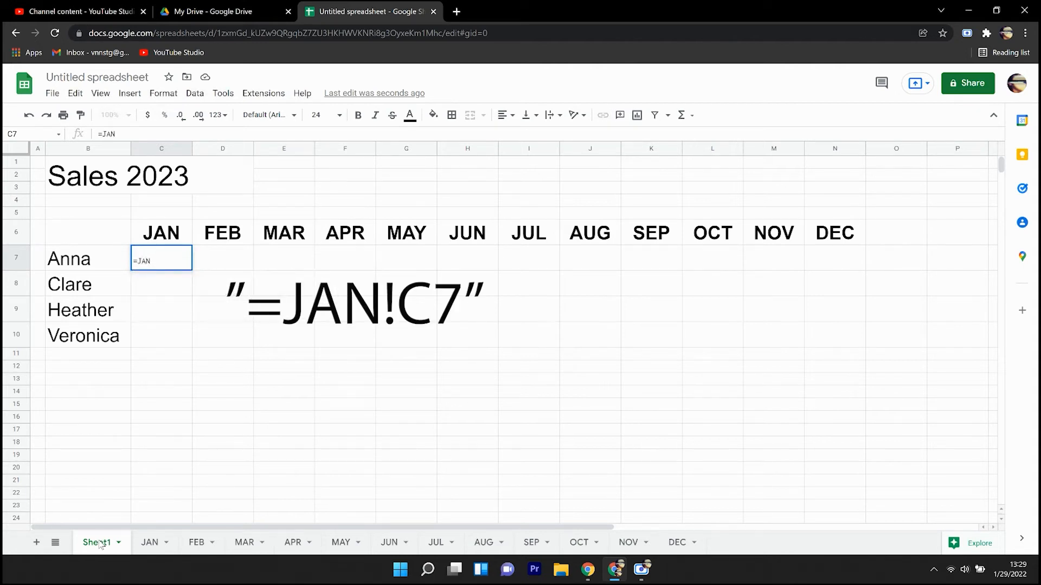
text(!)
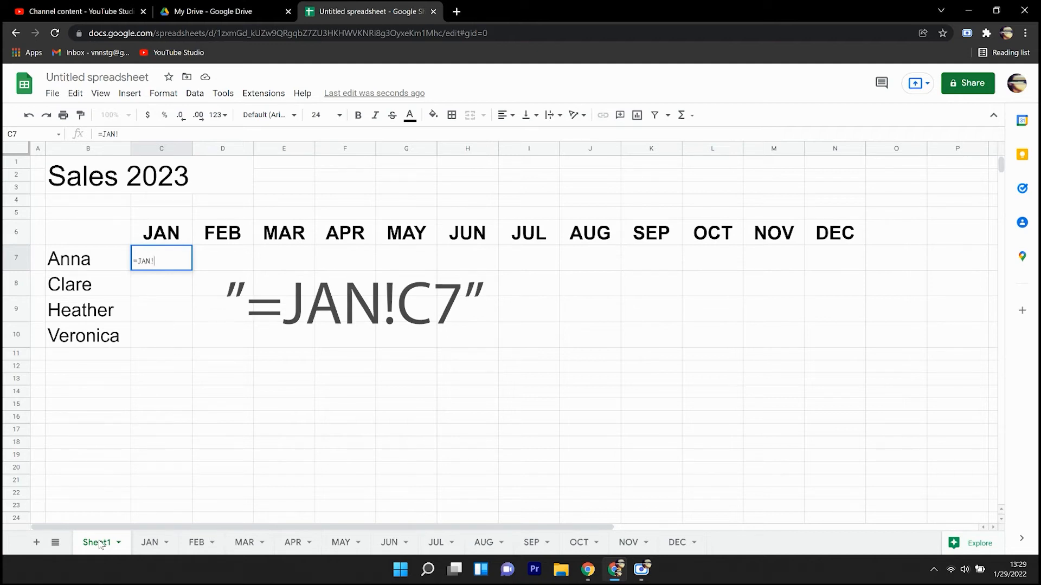
text(C7)
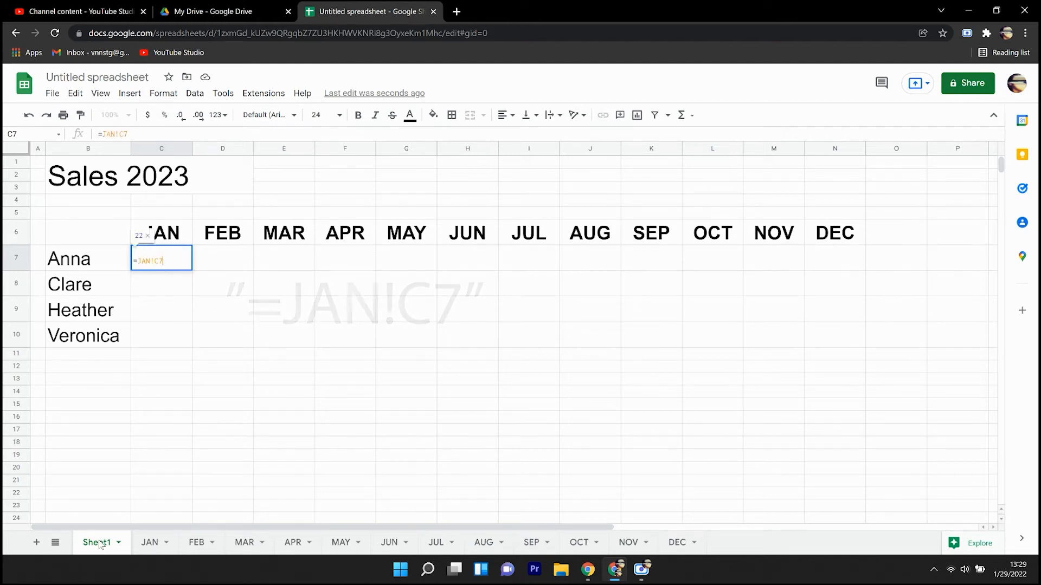
key(Enter)
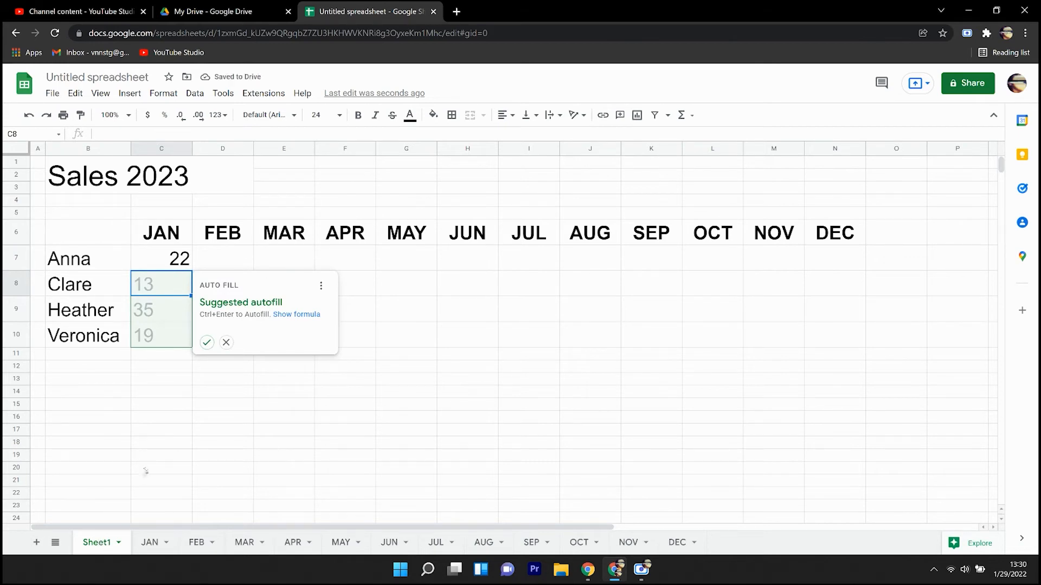
click(206, 343)
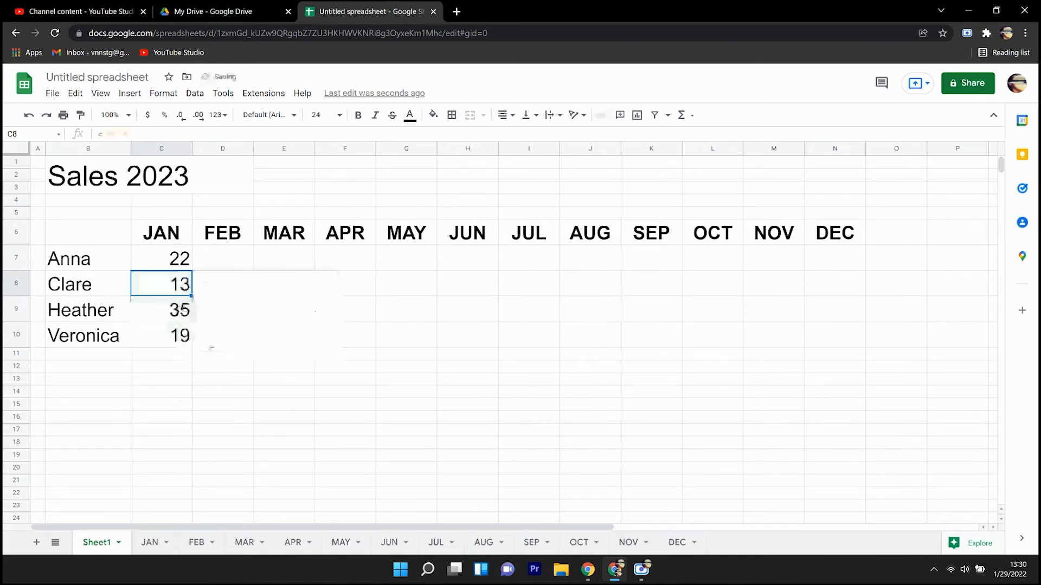
Fill D7:D10 with =FEB!C7-style formulas pulling 10, 15, 14 and 15 from the FEB tab
click(222, 258)
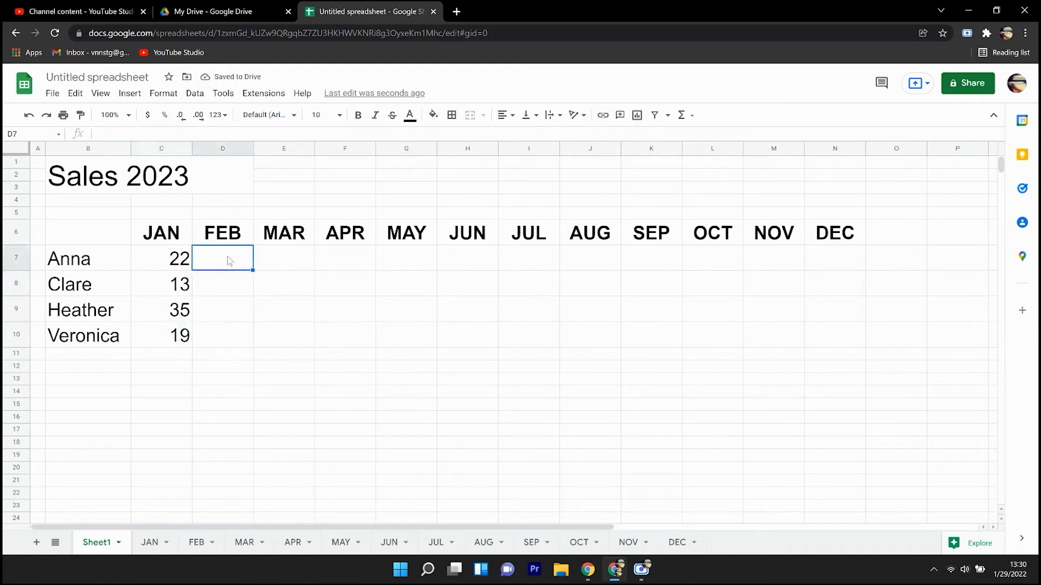
text(=FEB!C)
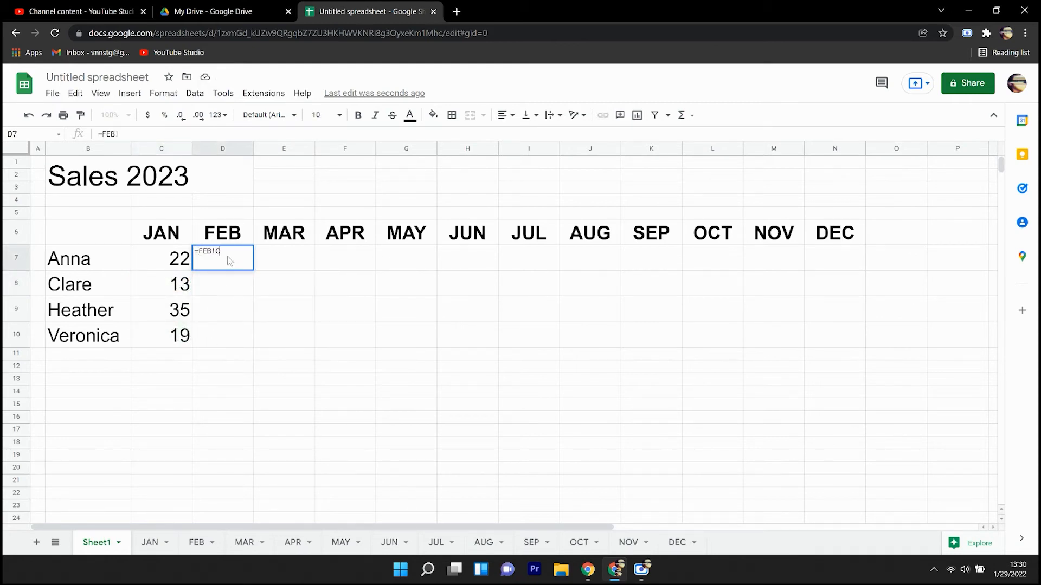
key(Enter)
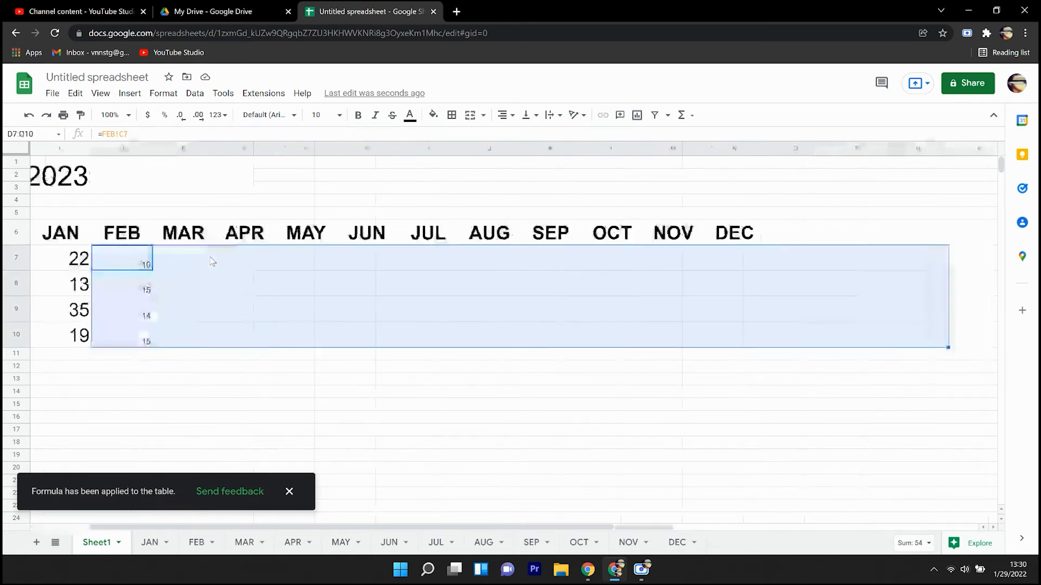
click(339, 115)
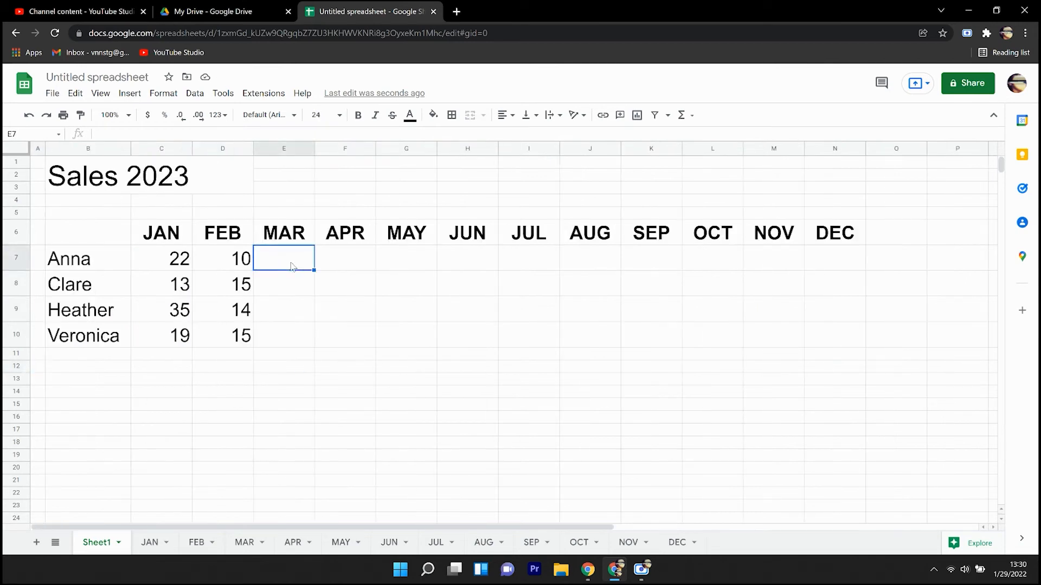
Fill the MAR and APR columns with =MAR!C7 and =APR!C7-style formulas for each salesperson
text(=MAR!C7)
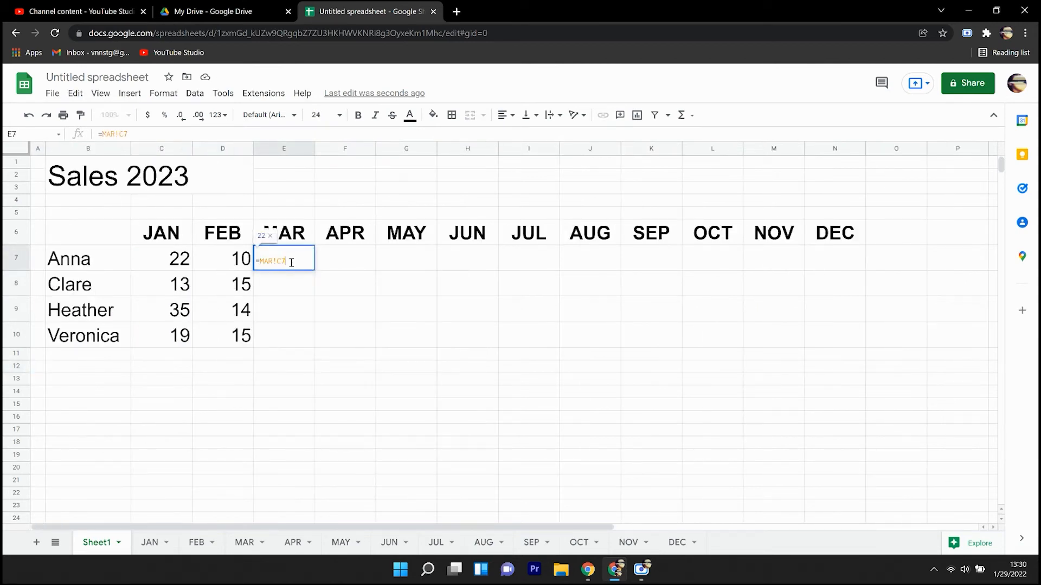
key(Enter)
text(=APR!C)
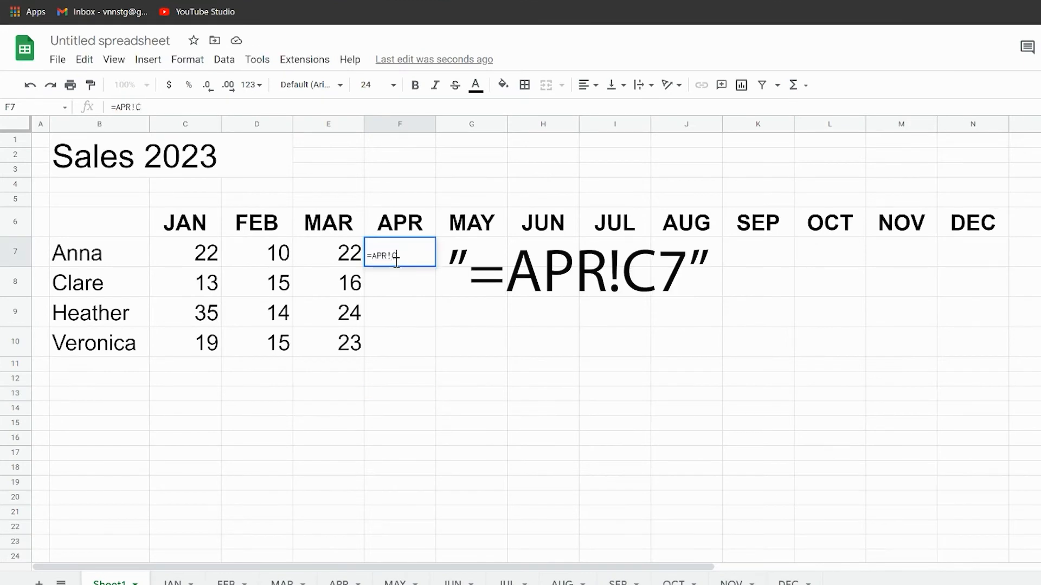
key(Enter)
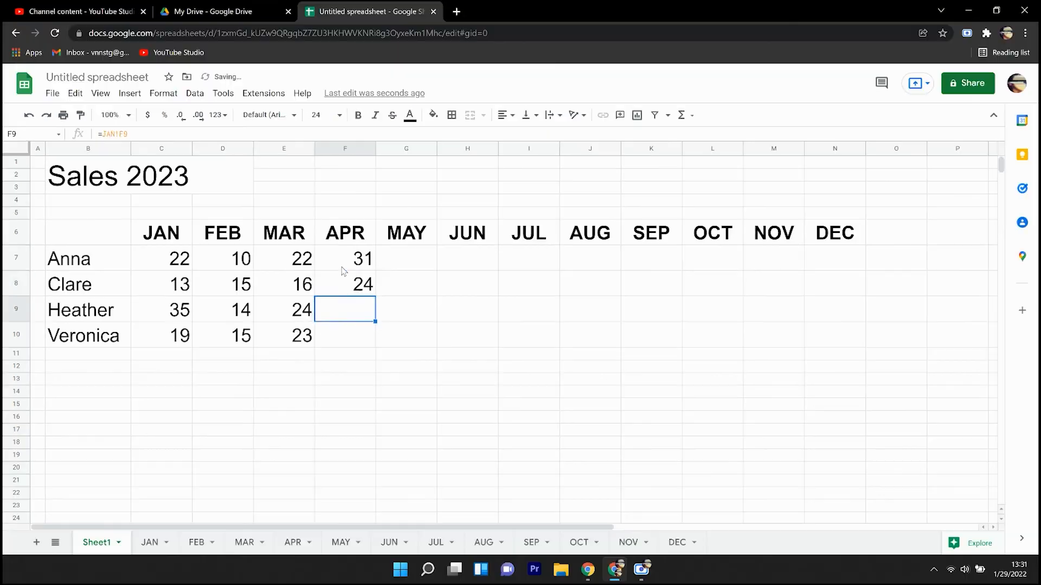
text(=APR!C)
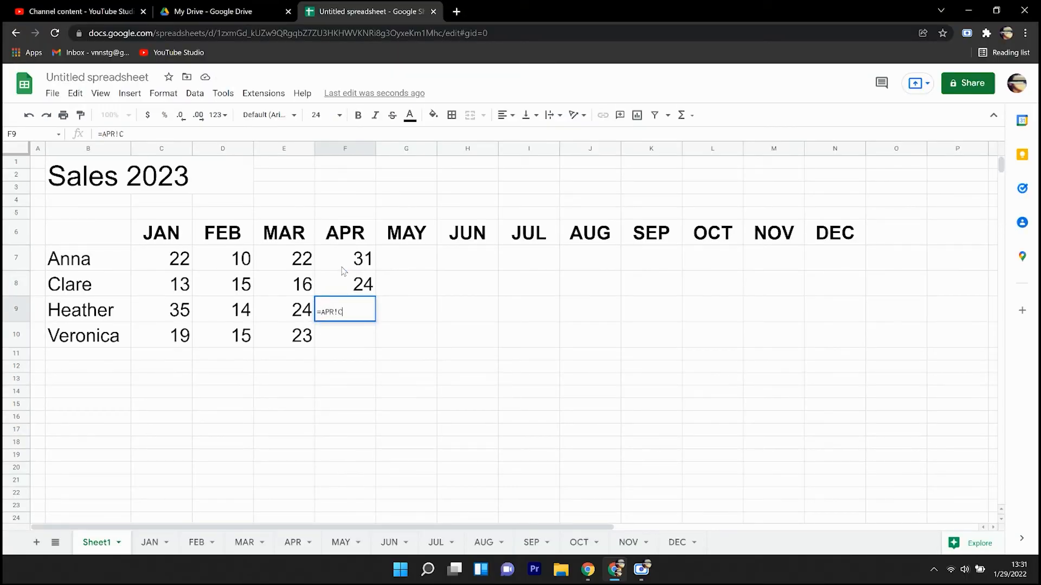
key(Enter)
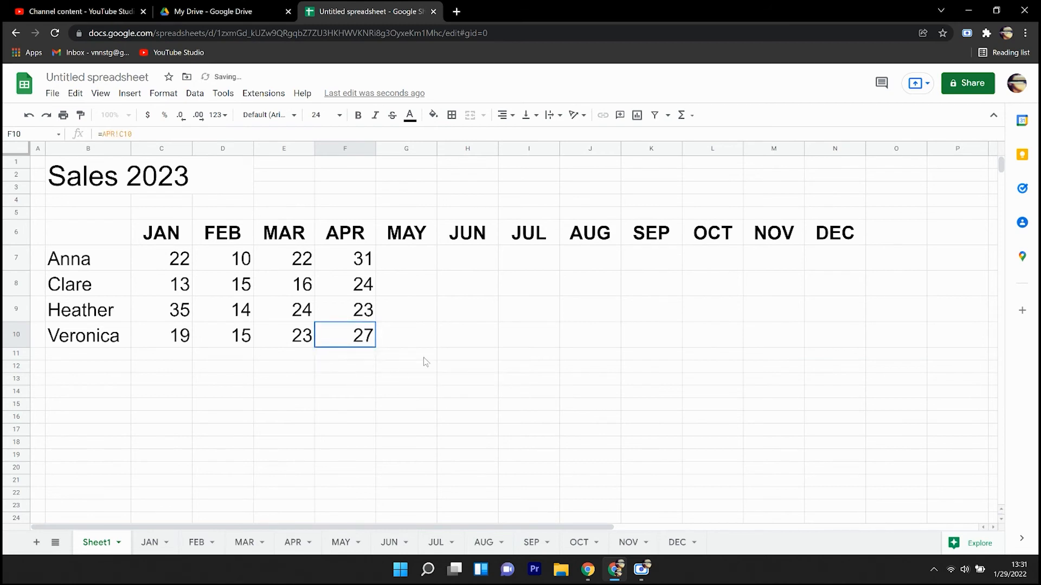
Fill the MAY through AUG columns with =MAY!C7, =JUN!C7-style formulas from their tabs
text(=MAY!)
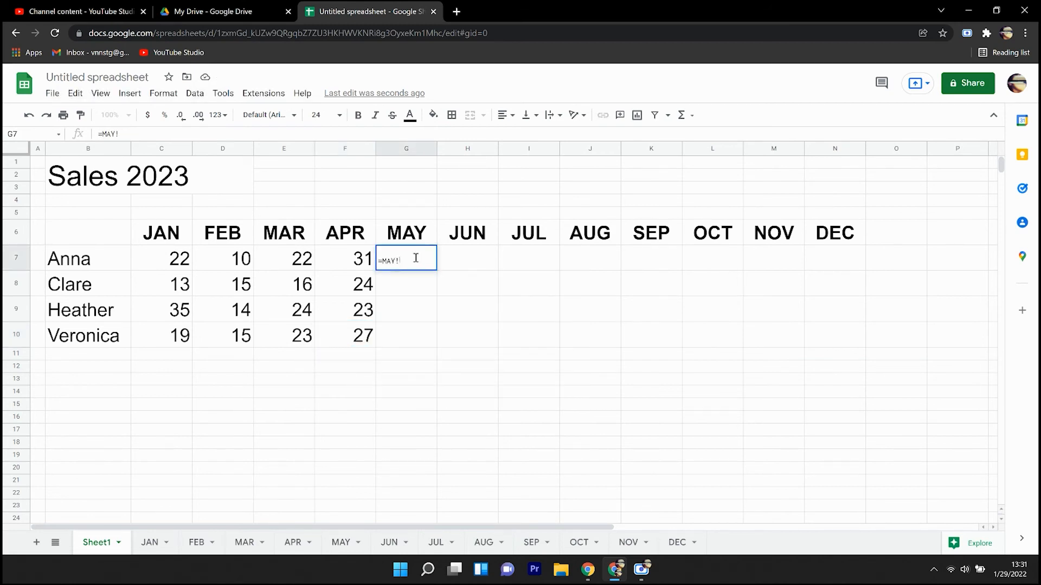
key(Enter)
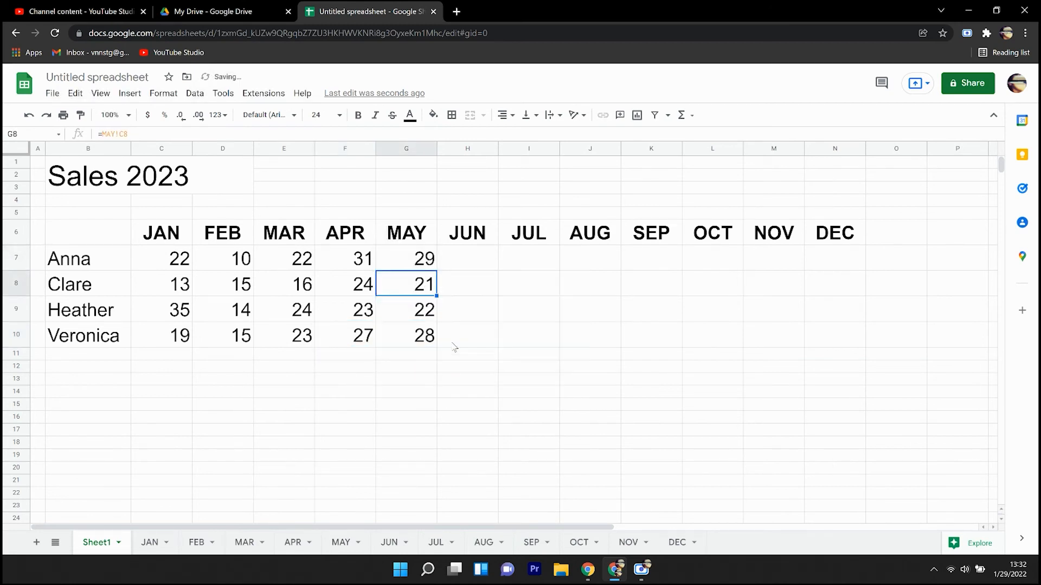
text(=JUN!C)
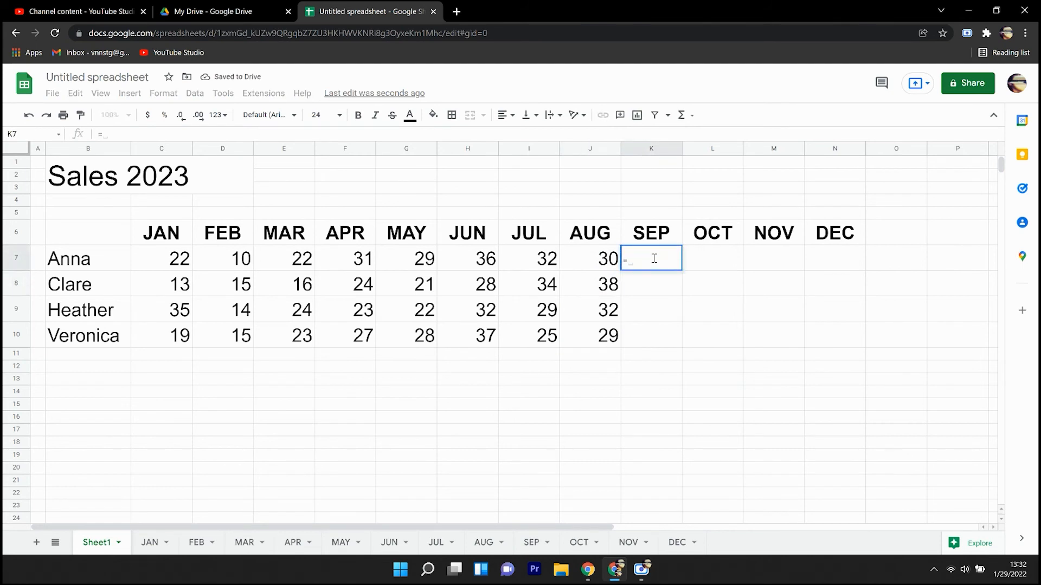
Enter =SEP!C7 and =OCT!C7, accepting the suggested autofill for the rows below
text(34)
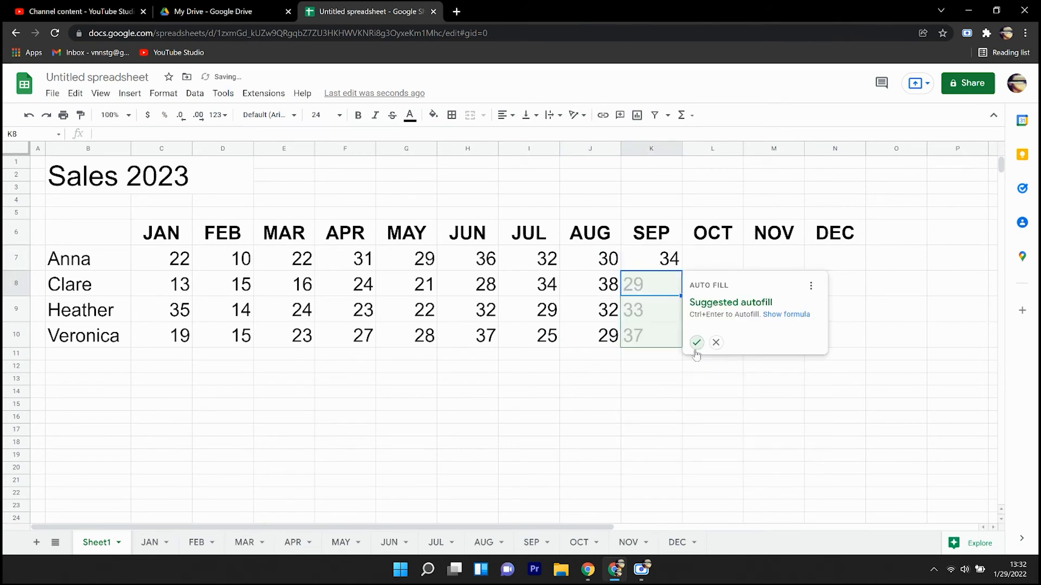
click(696, 343)
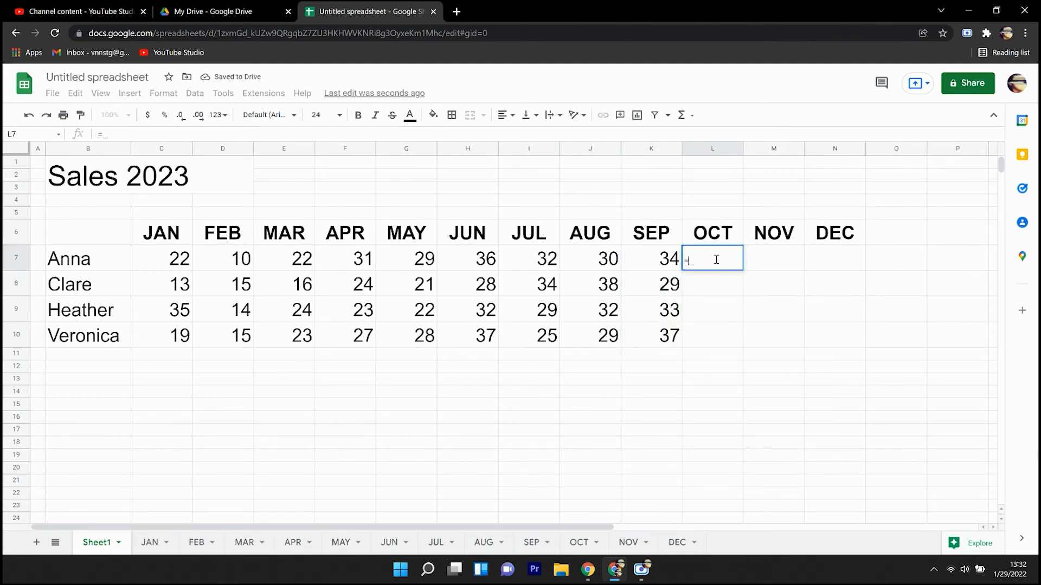
key(Enter)
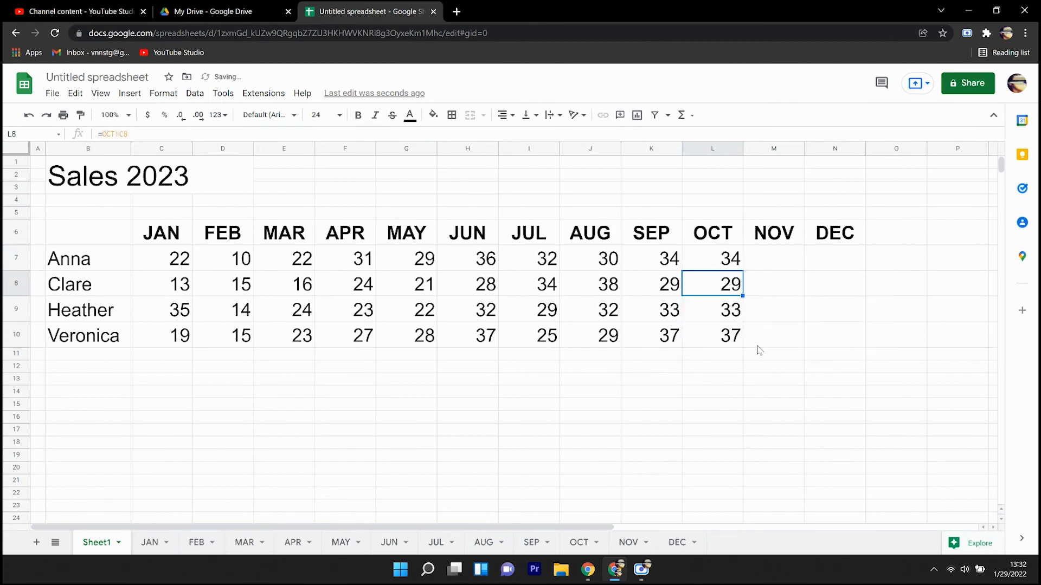
Enter =NOV!C7 and =DEC!C7 and accept the autofill, completing the year's columns
text(=NOV!C)
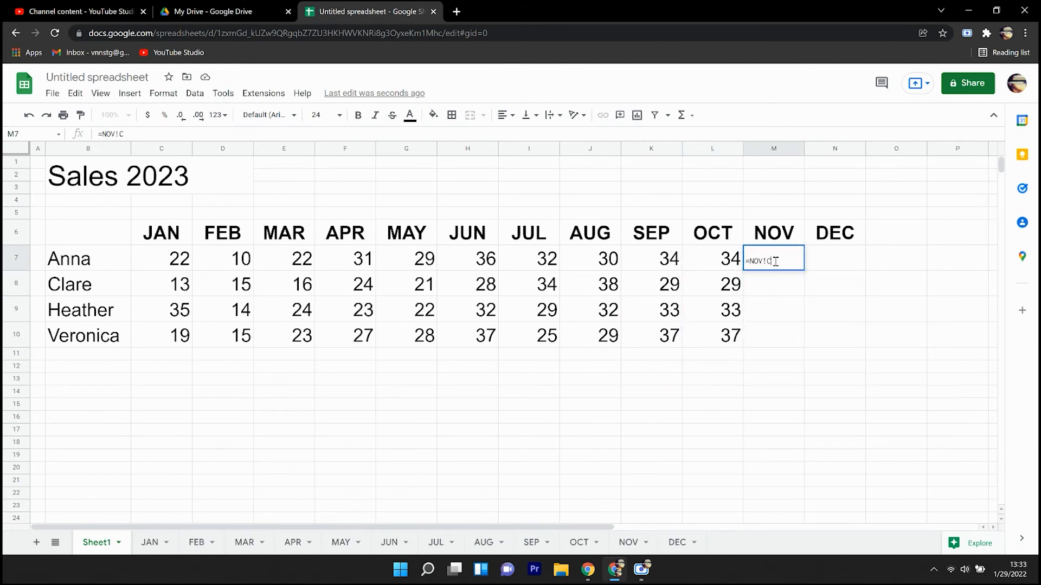
key(Enter)
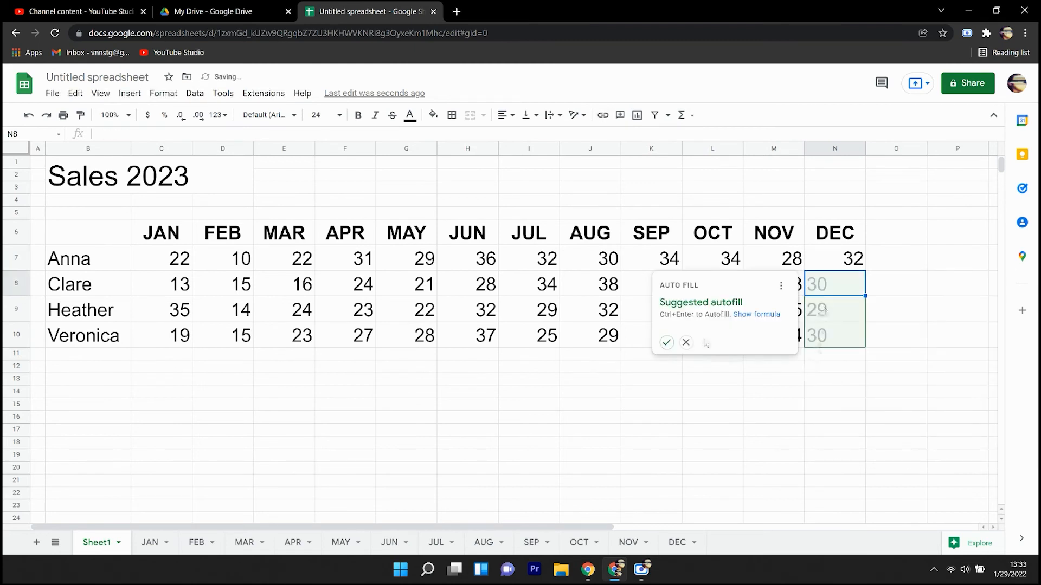
click(666, 343)
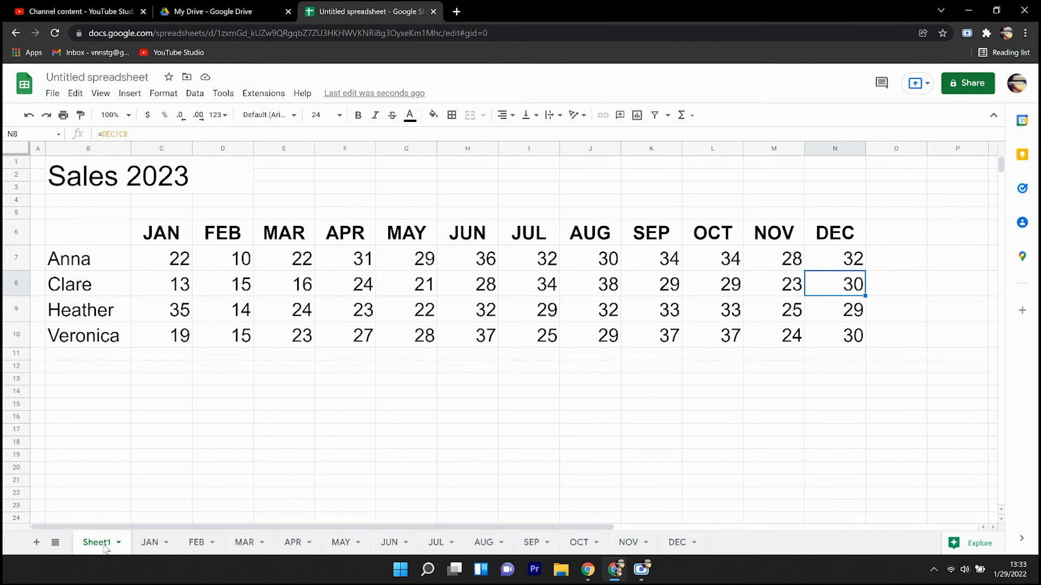
Rename the Sheet1 tab to '2023 SUMMARY', then start editing the file title
double_click(110, 542)
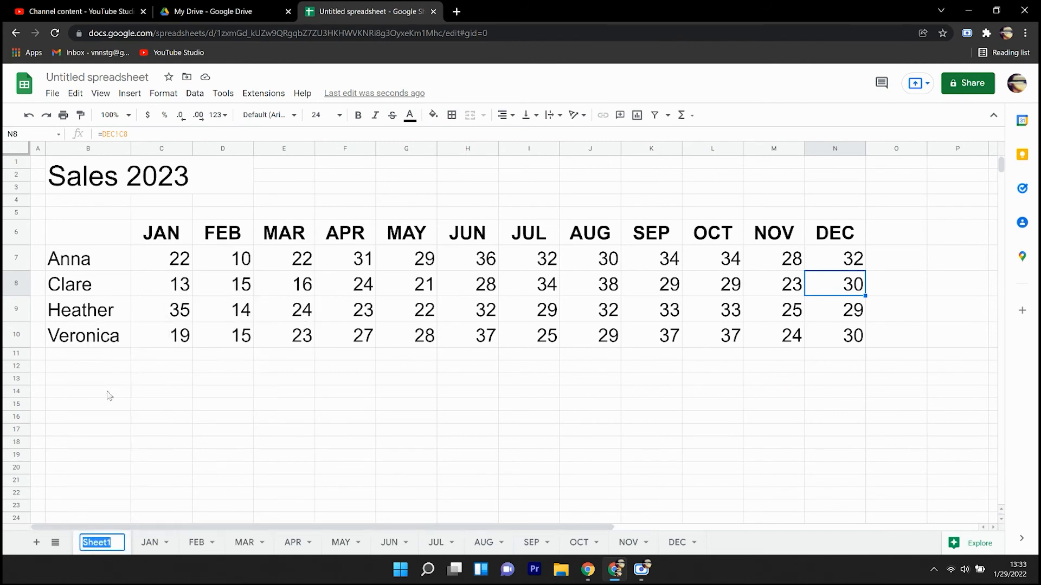
text(2023 SUMMARY)
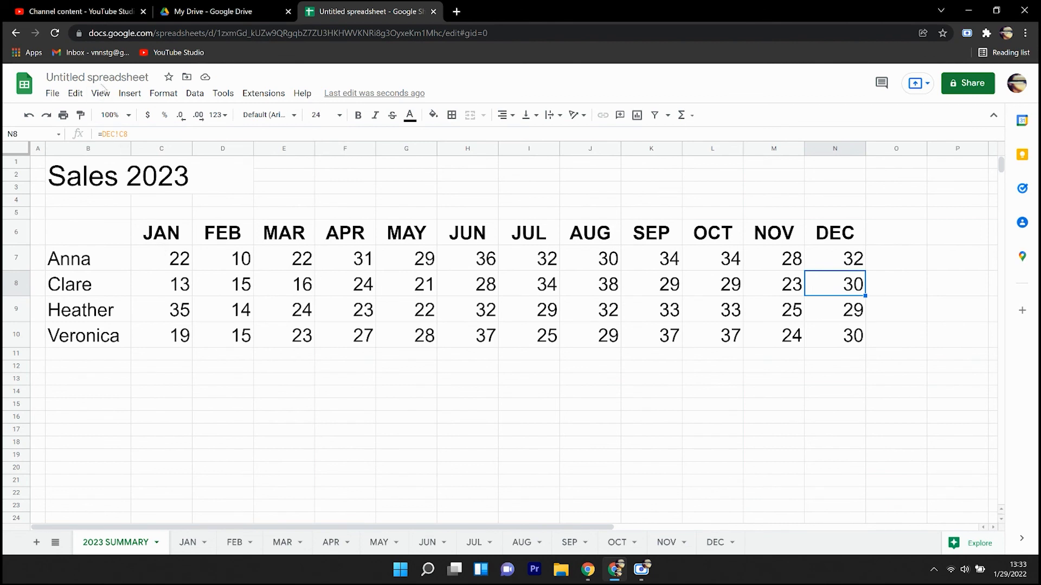
click(98, 77)
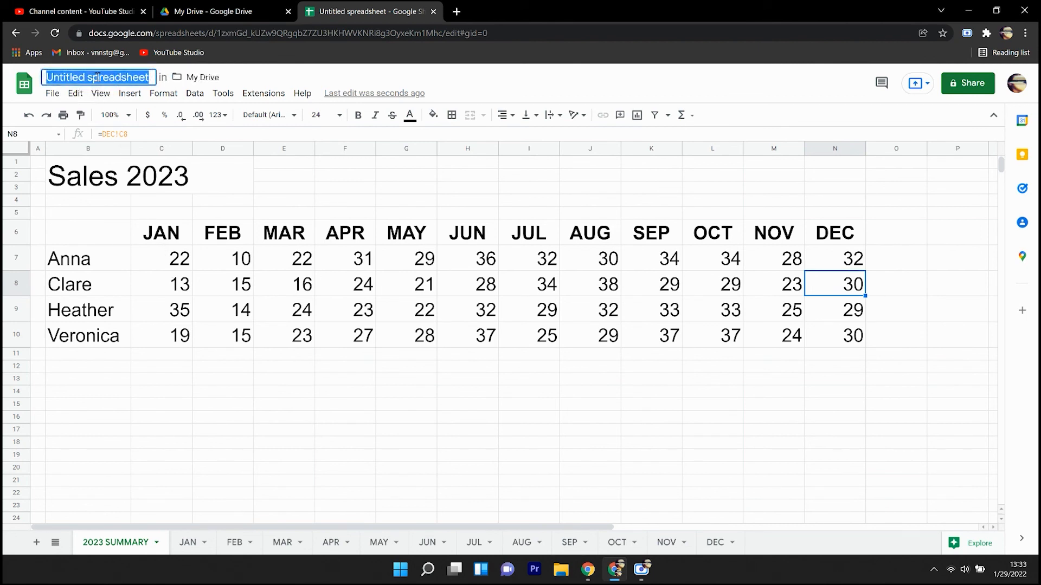
Name the spreadsheet file 'Sales 2023' and return to the grid
text(Sales 2023)
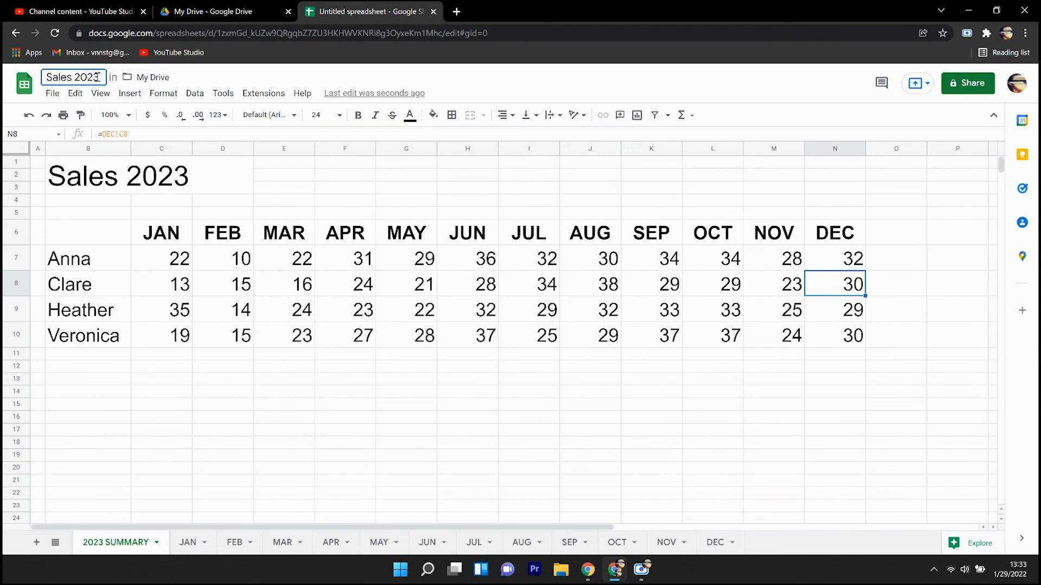
key(Enter)
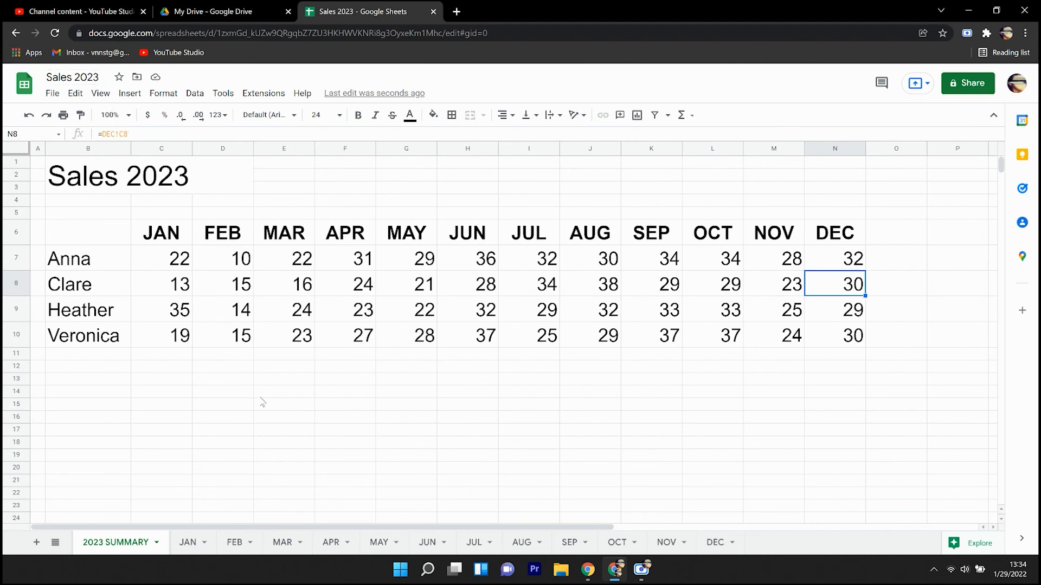
click(283, 391)
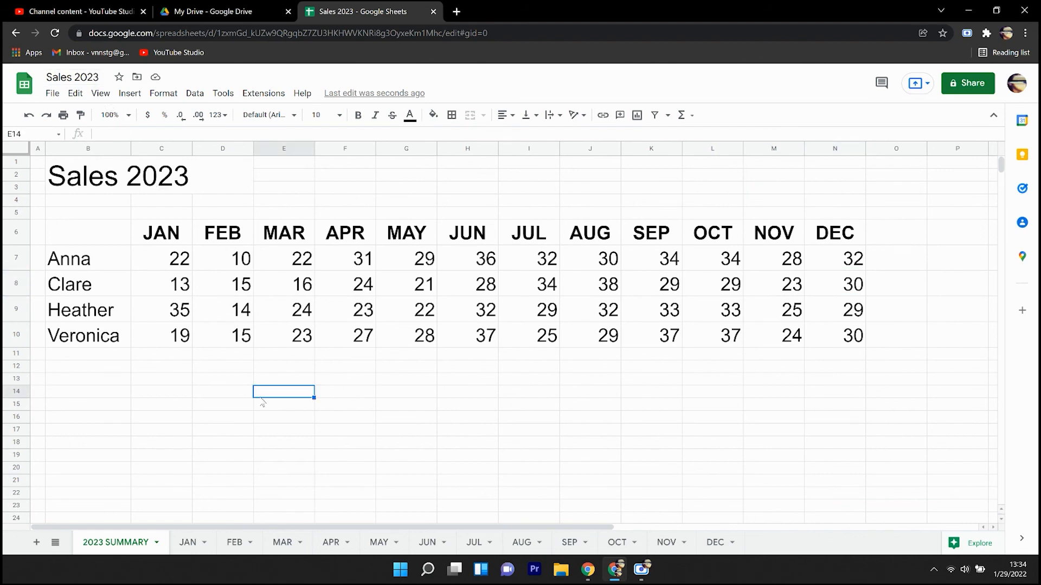